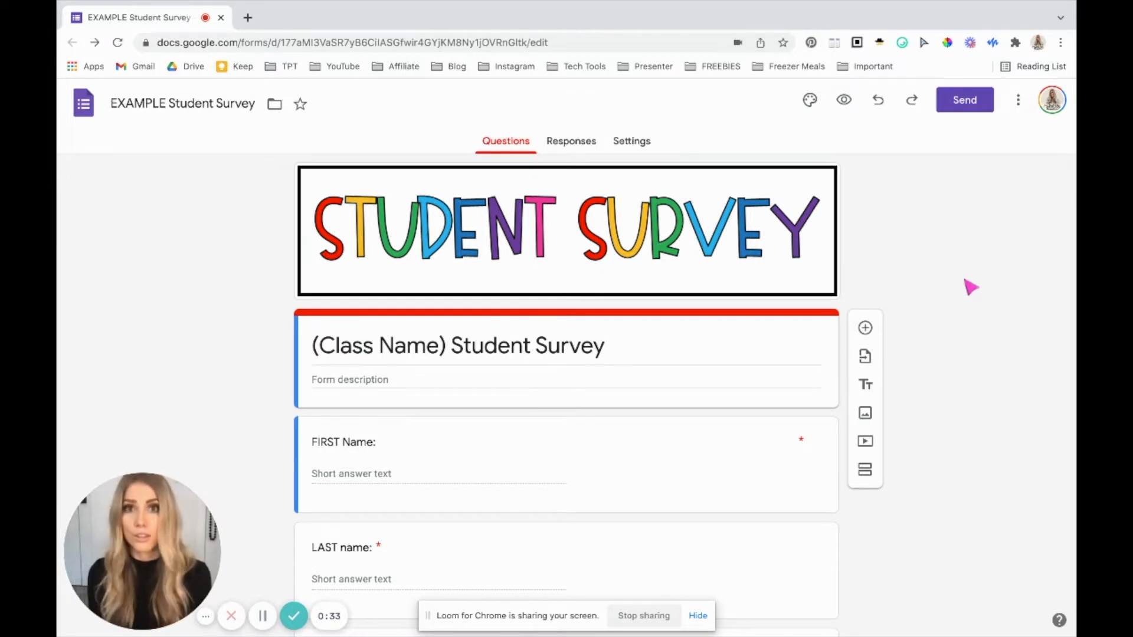
{"action": "mouse_move", "coordinate": [136, 237]}
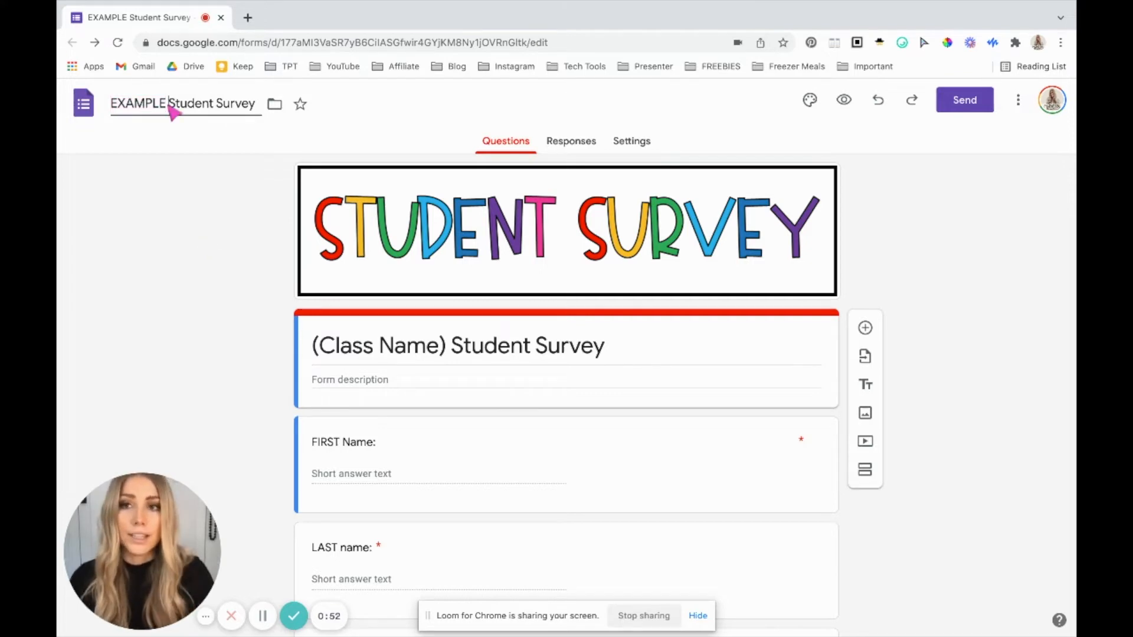
- Rename the survey to 'EXAMPLE Child Dev Student Survey'
{"action": "type", "text": "Child Dev"}
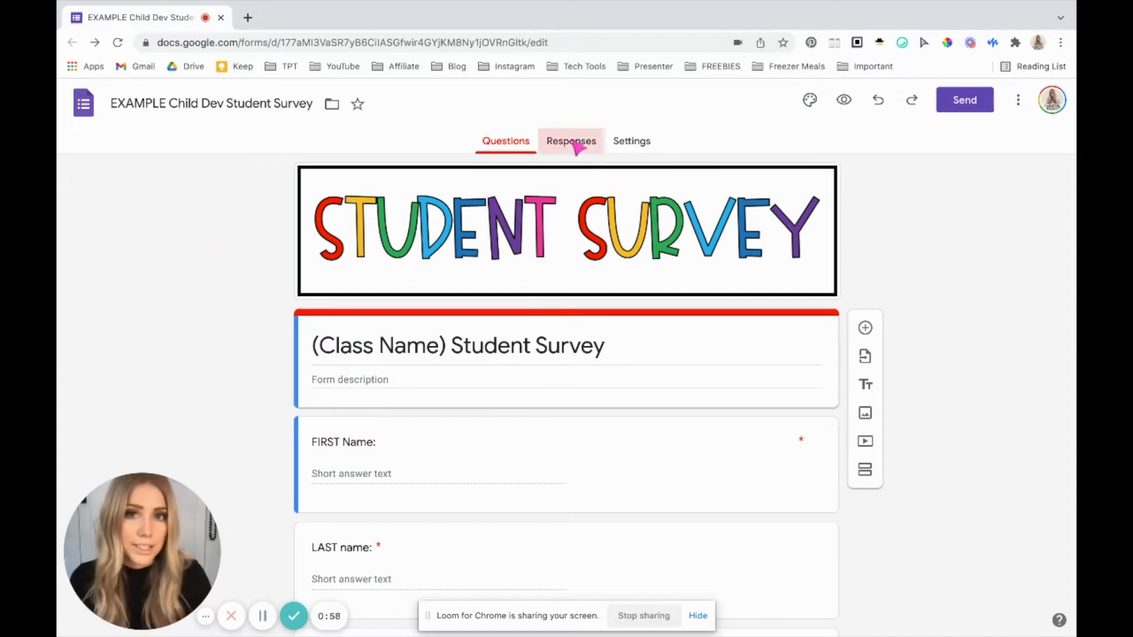
- From Responses, start a new linked spreadsheet named 'EXAMPLE Student Survey Responses 21-22'
{"action": "left_click", "coordinate": [571, 141]}
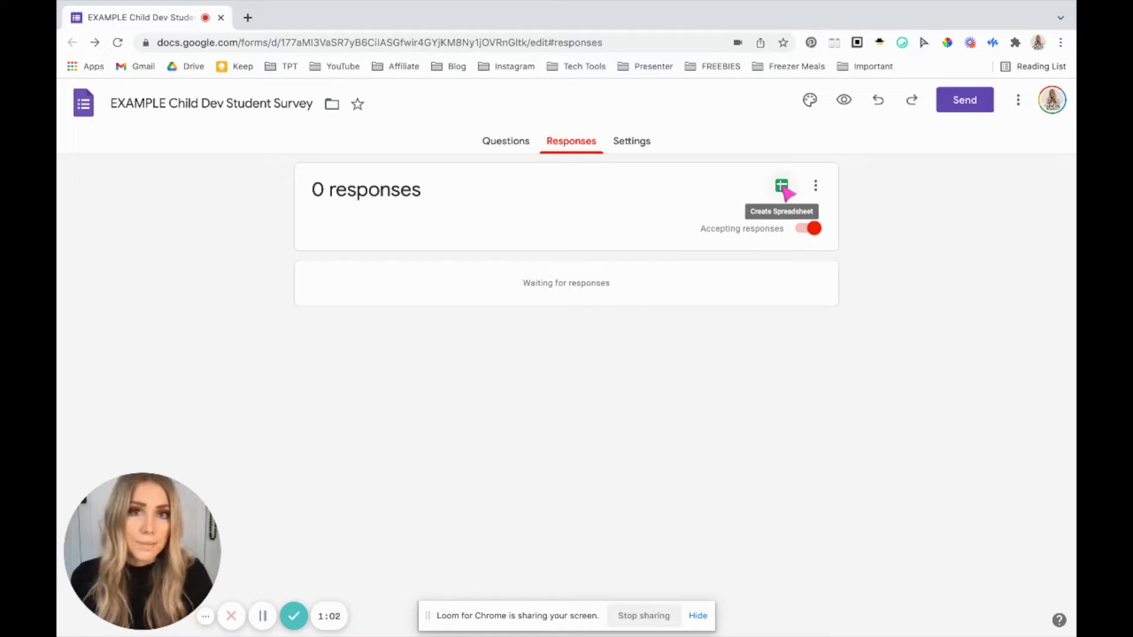
{"action": "left_click", "coordinate": [781, 185]}
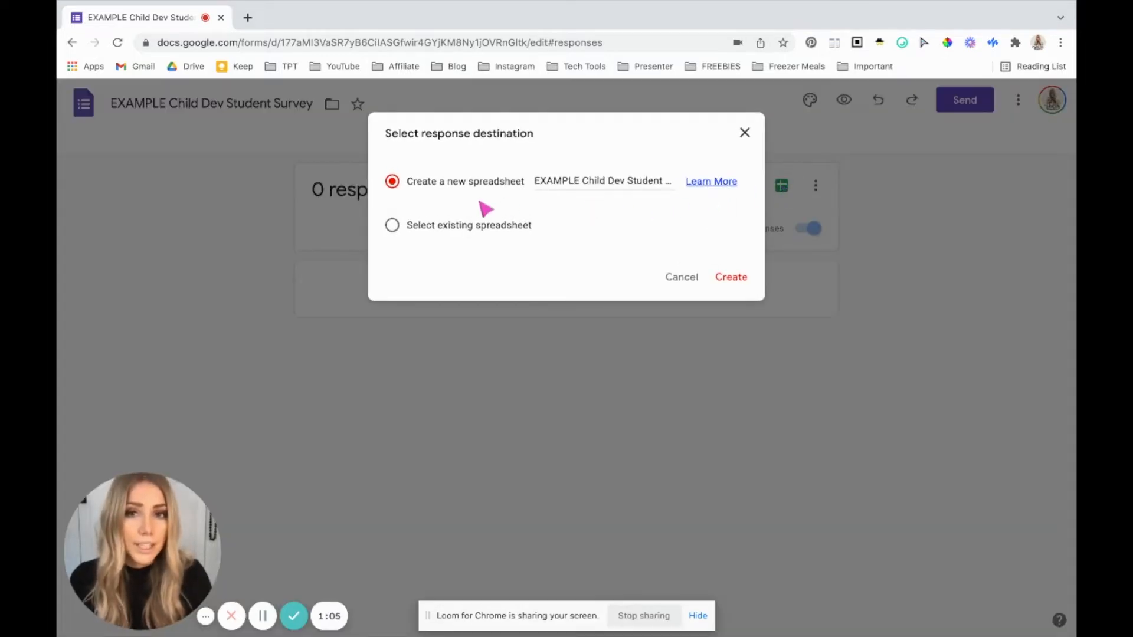
{"action": "mouse_move", "coordinate": [565, 207]}
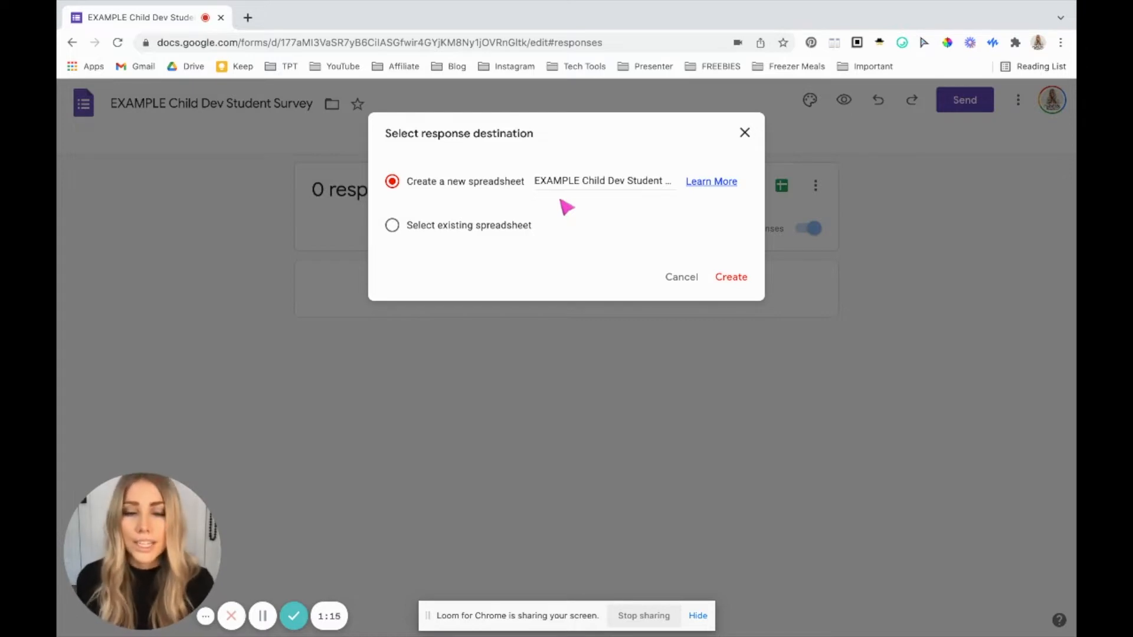
{"action": "mouse_move", "coordinate": [543, 184]}
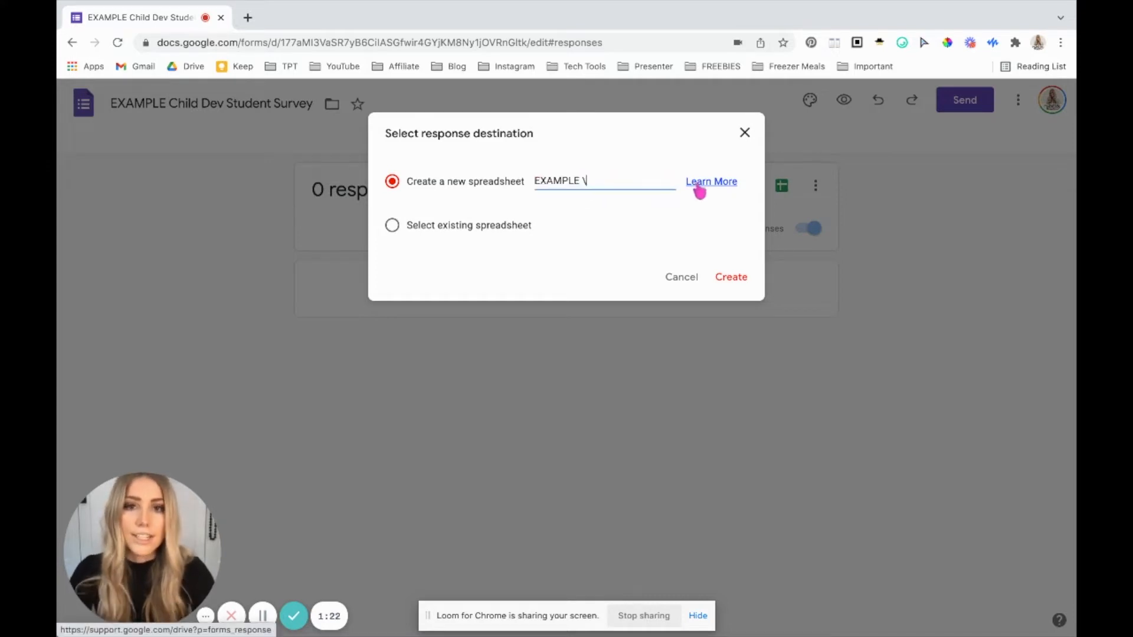
{"action": "type", "text": "Student"}
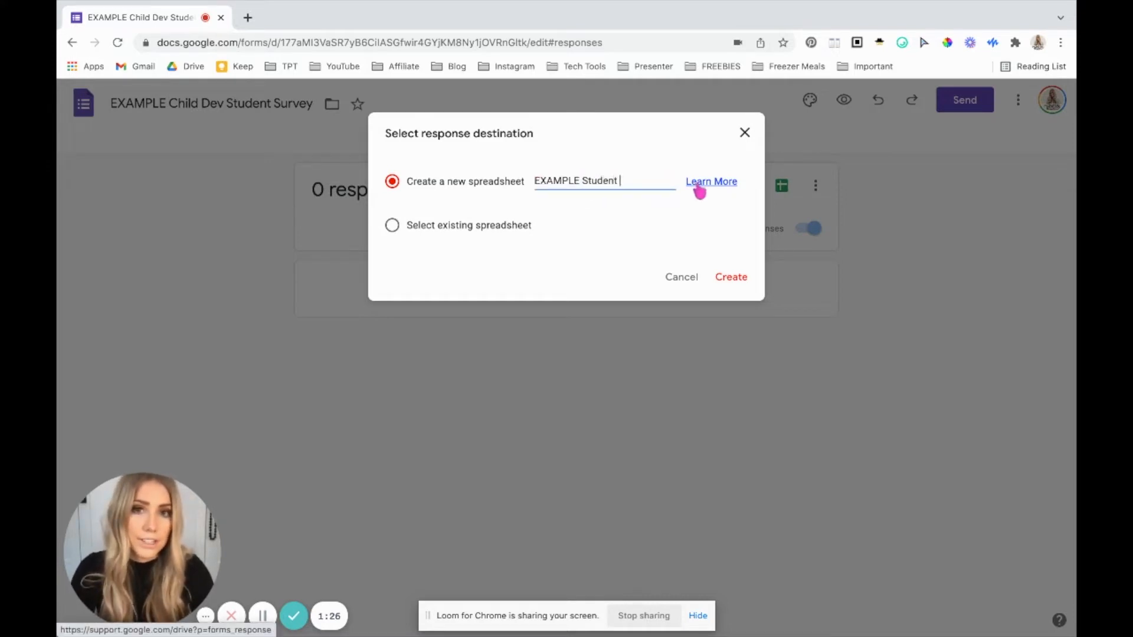
{"action": "type", "text": "Survey Response"}
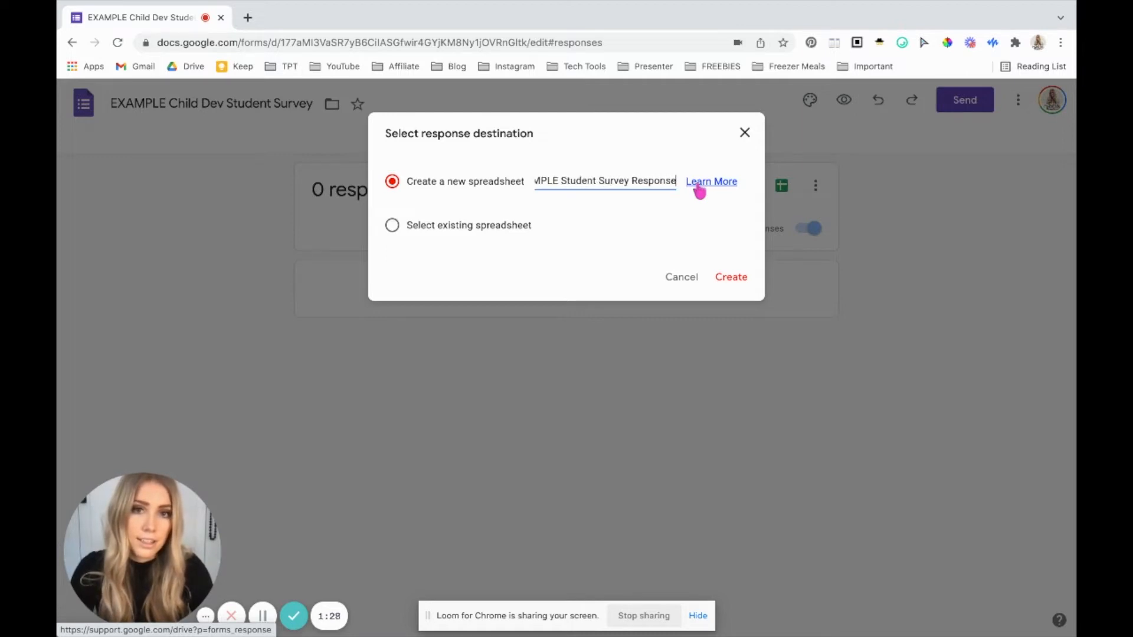
{"action": "type", "text": "21-22"}
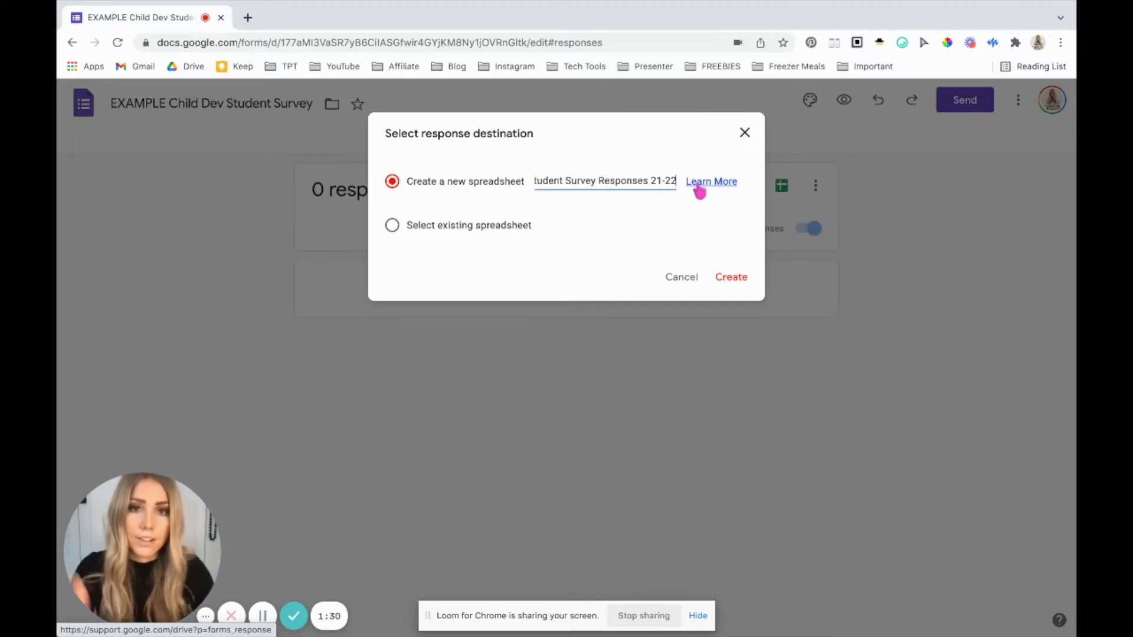
{"action": "mouse_move", "coordinate": [579, 220]}
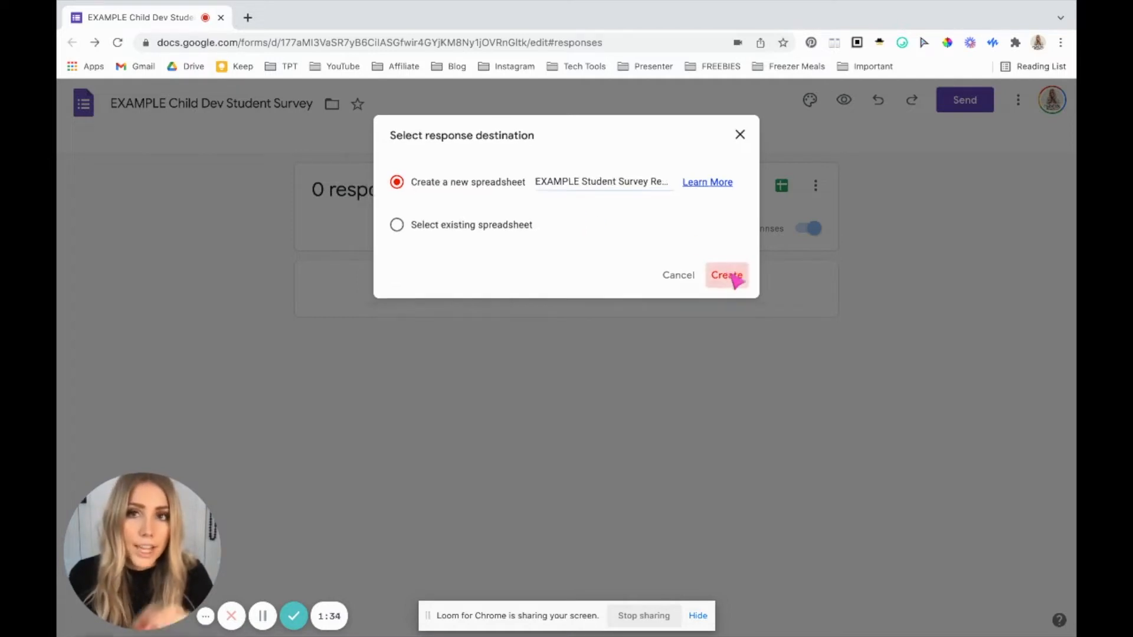
- Create the linked spreadsheet and rename its response tab to 'Child Dev | Sem 1'
{"action": "left_click", "coordinate": [726, 275]}
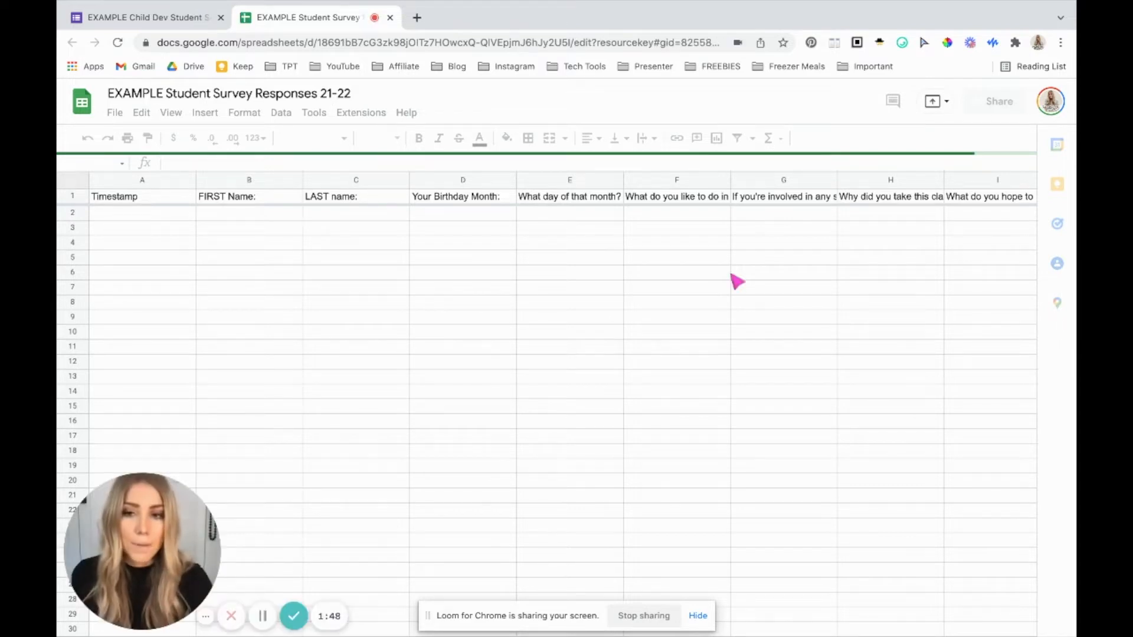
{"action": "left_click", "coordinate": [142, 193]}
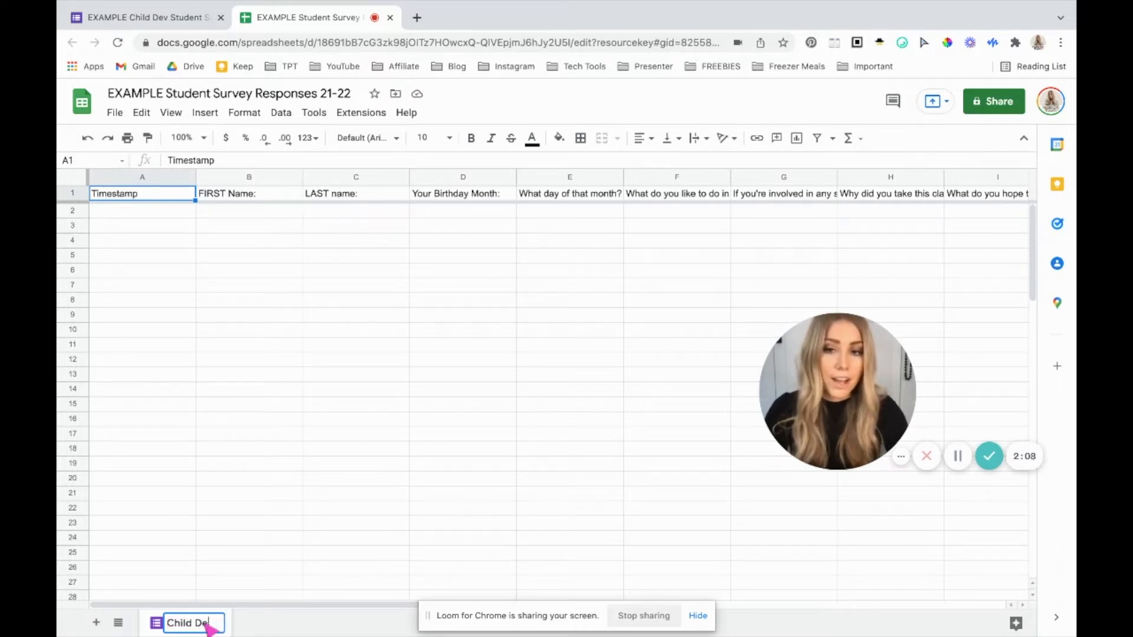
{"action": "left_click", "coordinate": [356, 538]}
{"action": "type", "text": "v | Sem"}
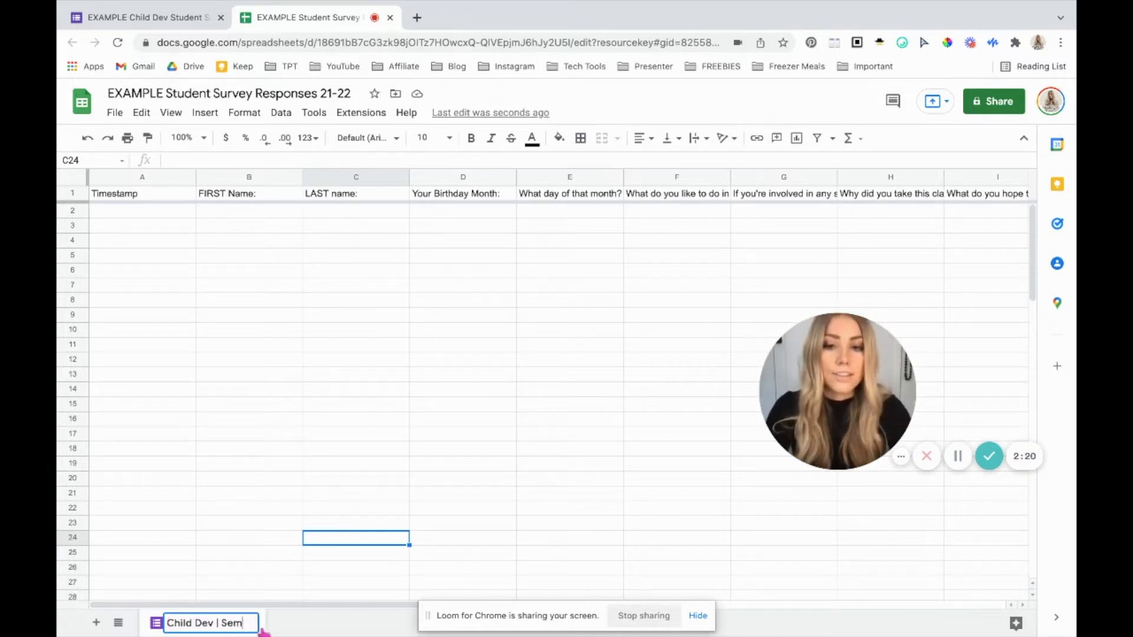
{"action": "type", "text": "1"}
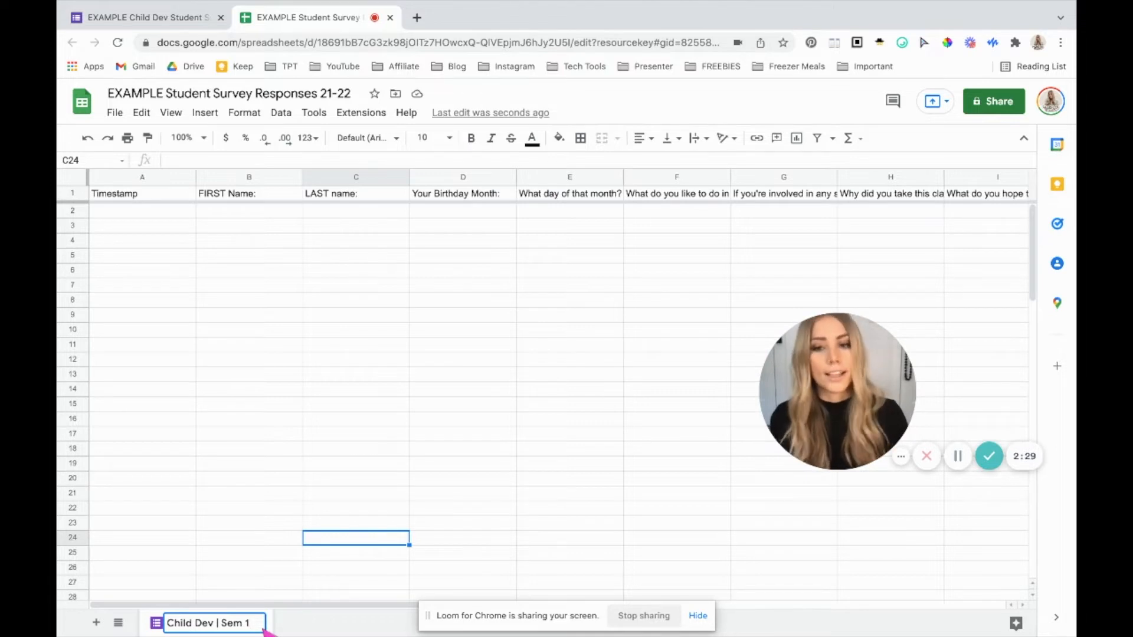
{"action": "left_click", "coordinate": [249, 493]}
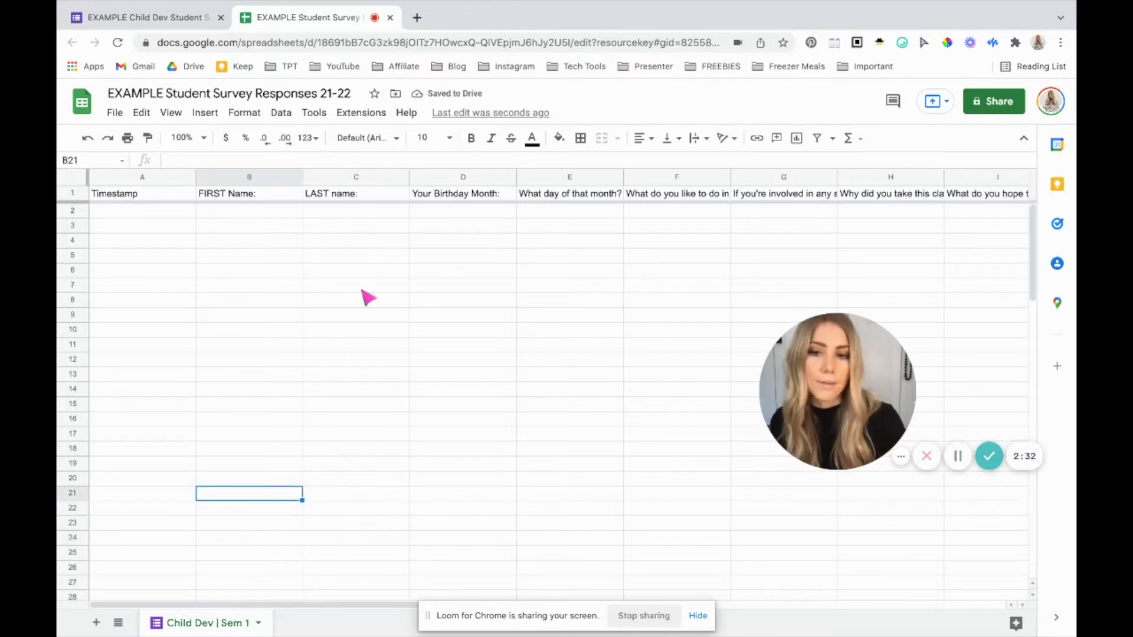
- Make a copy of the Child Dev form named 'EXAMPLE FCS A Student Survey'
{"action": "left_click", "coordinate": [140, 18]}
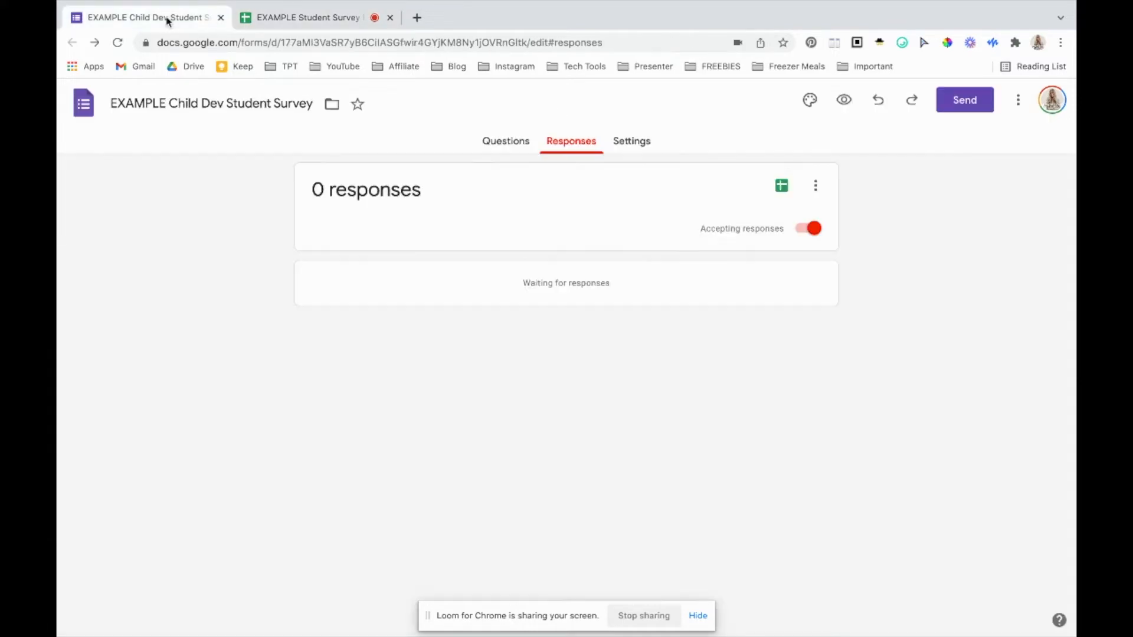
{"action": "left_click", "coordinate": [505, 141]}
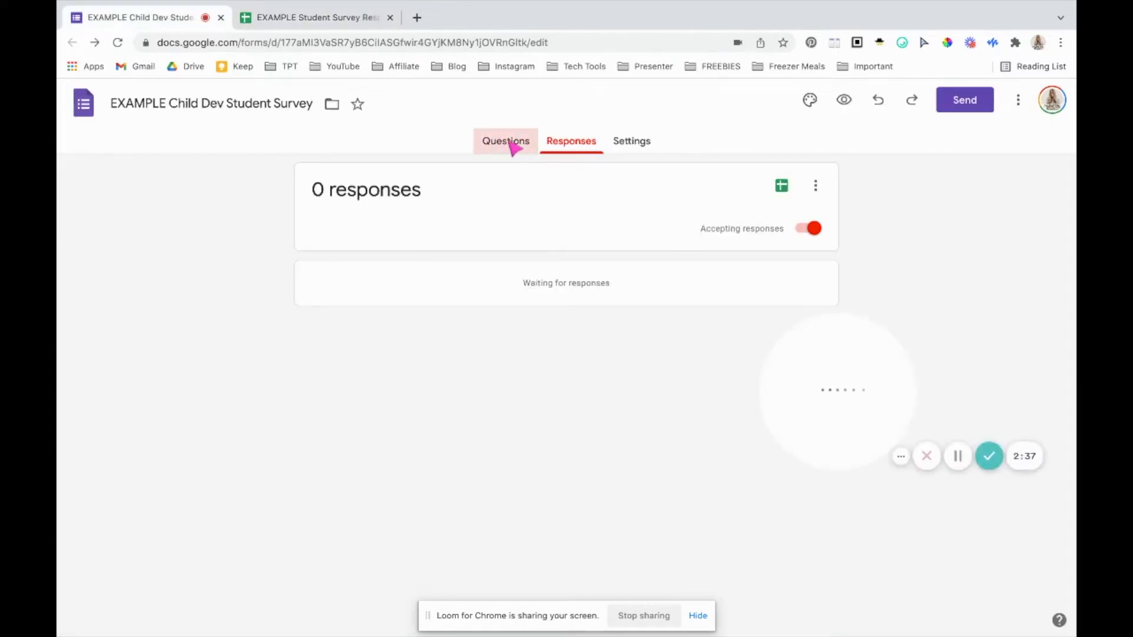
{"action": "left_click", "coordinate": [505, 140]}
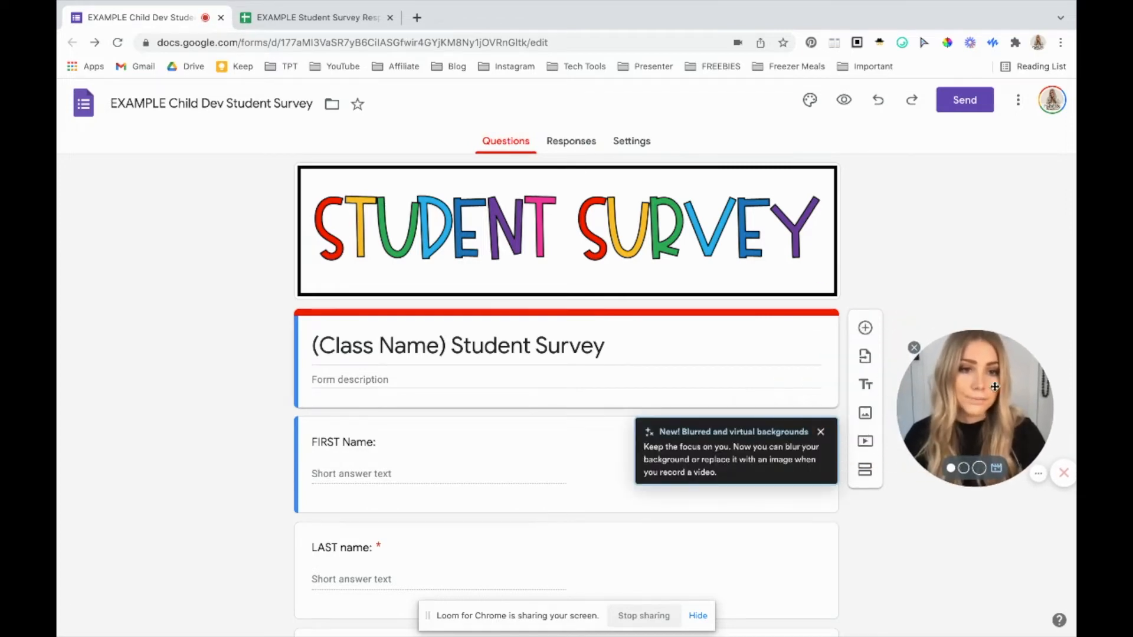
{"action": "left_click", "coordinate": [1017, 99]}
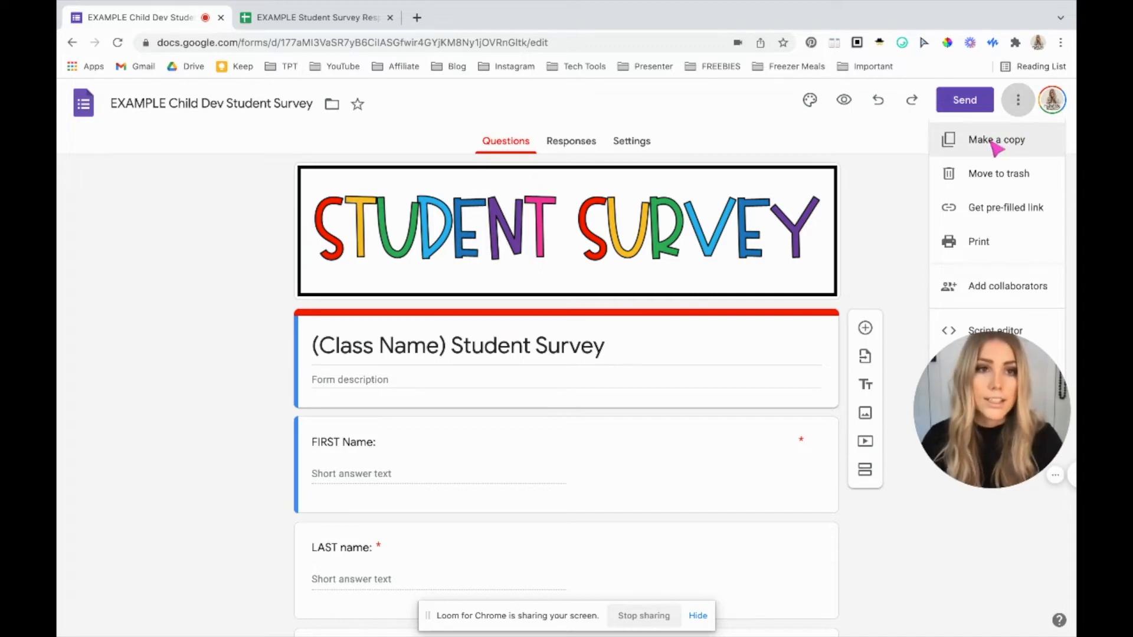
{"action": "left_click", "coordinate": [996, 140]}
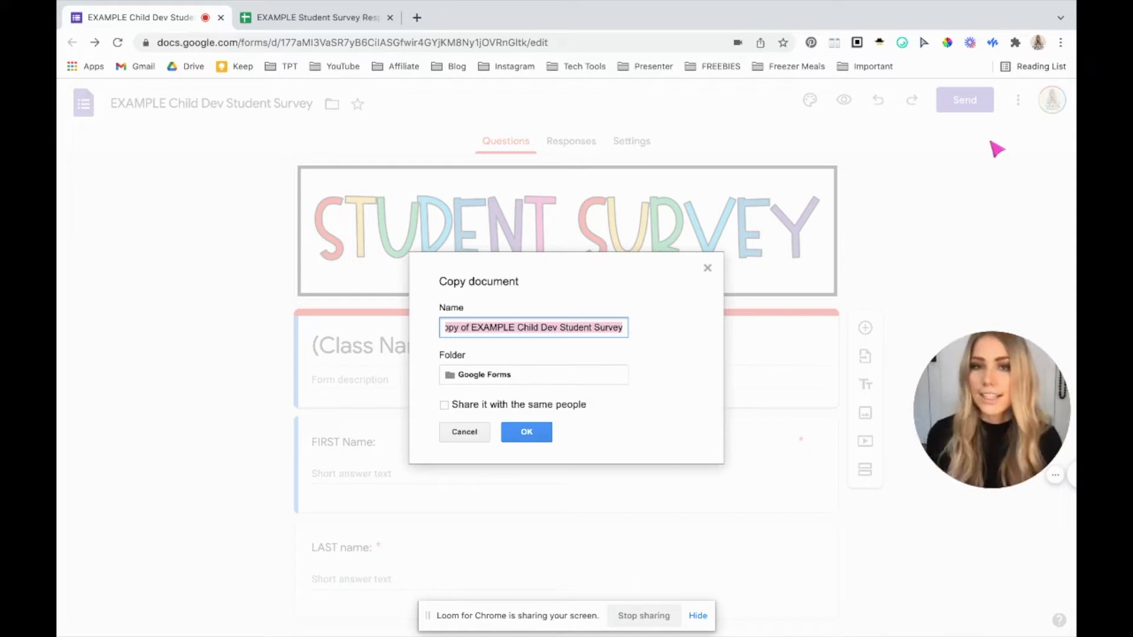
{"action": "left_click", "coordinate": [489, 327]}
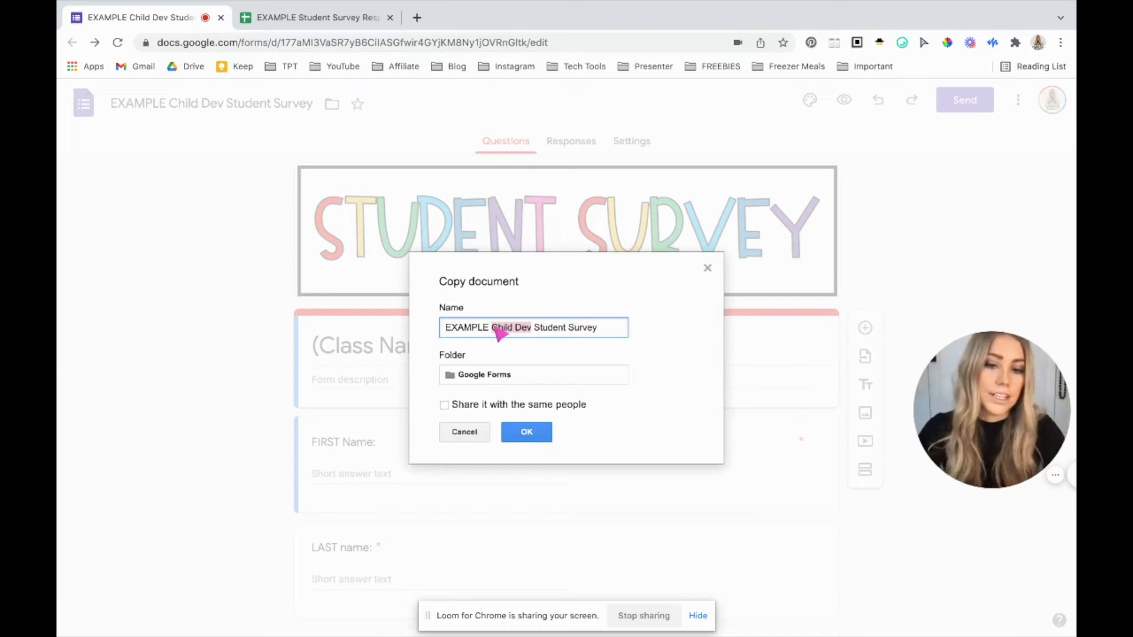
{"action": "left_click", "coordinate": [526, 432]}
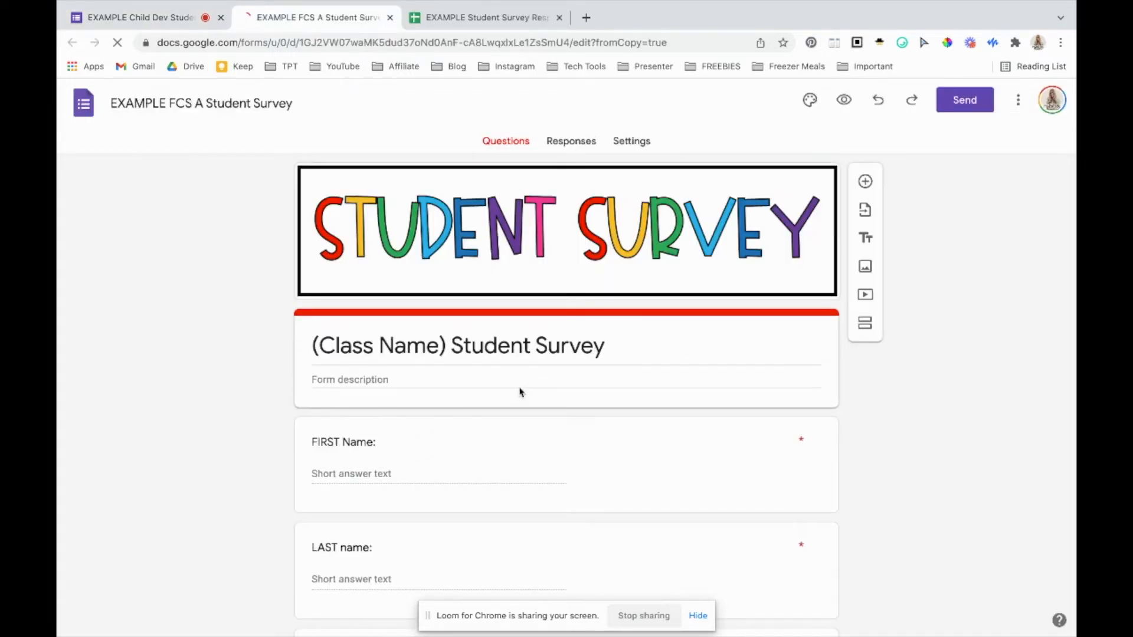
{"action": "mouse_move", "coordinate": [706, 381]}
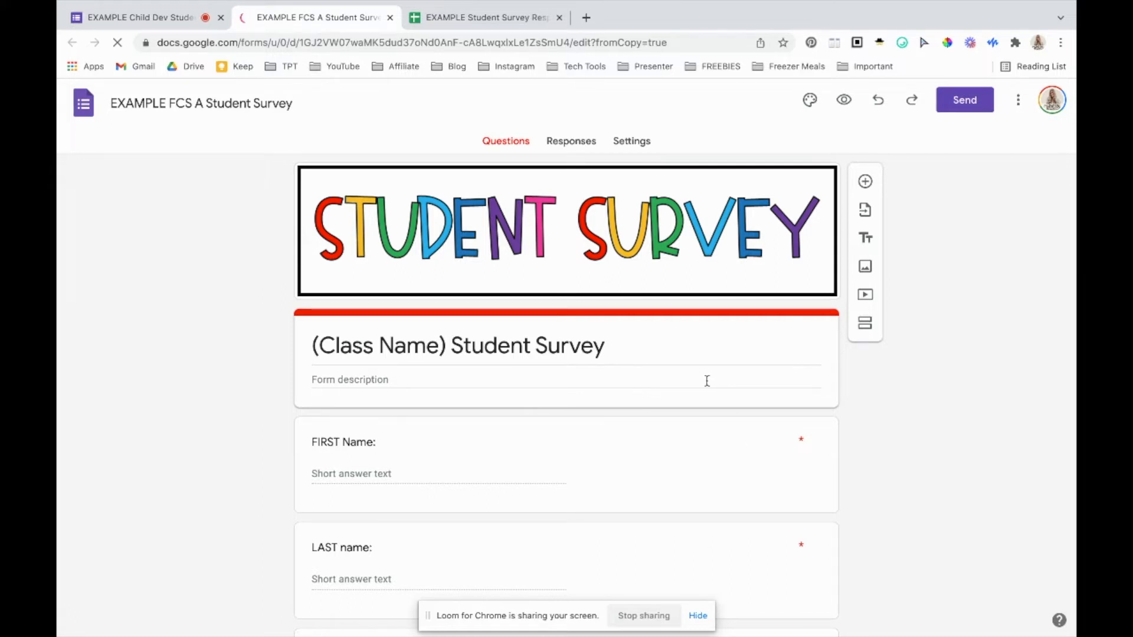
{"action": "mouse_move", "coordinate": [714, 389]}
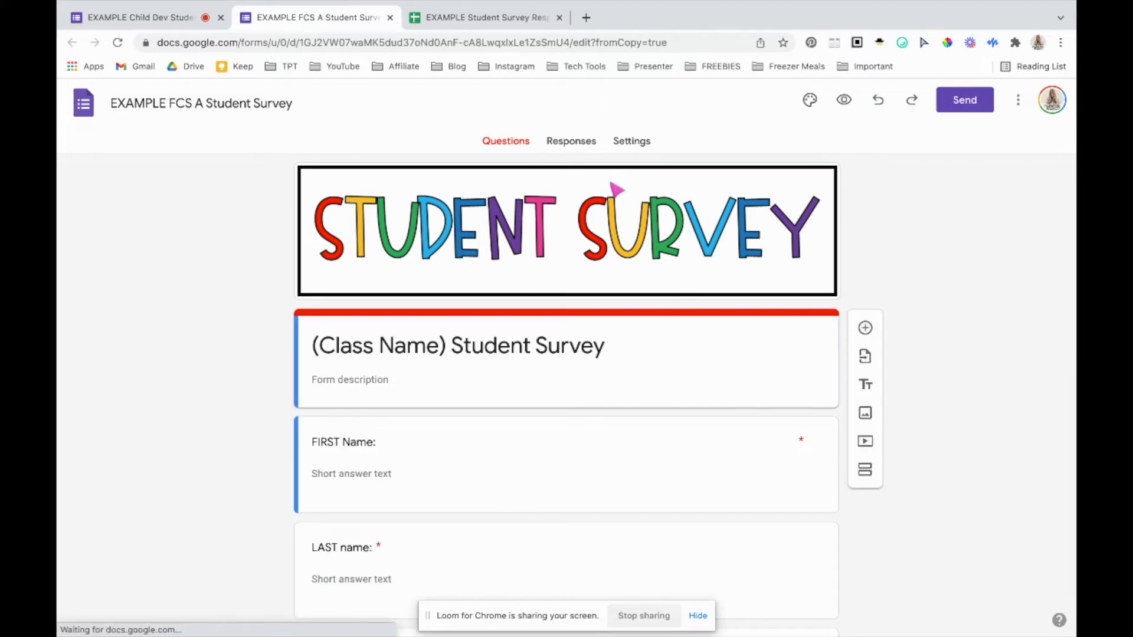
{"action": "mouse_move", "coordinate": [587, 149]}
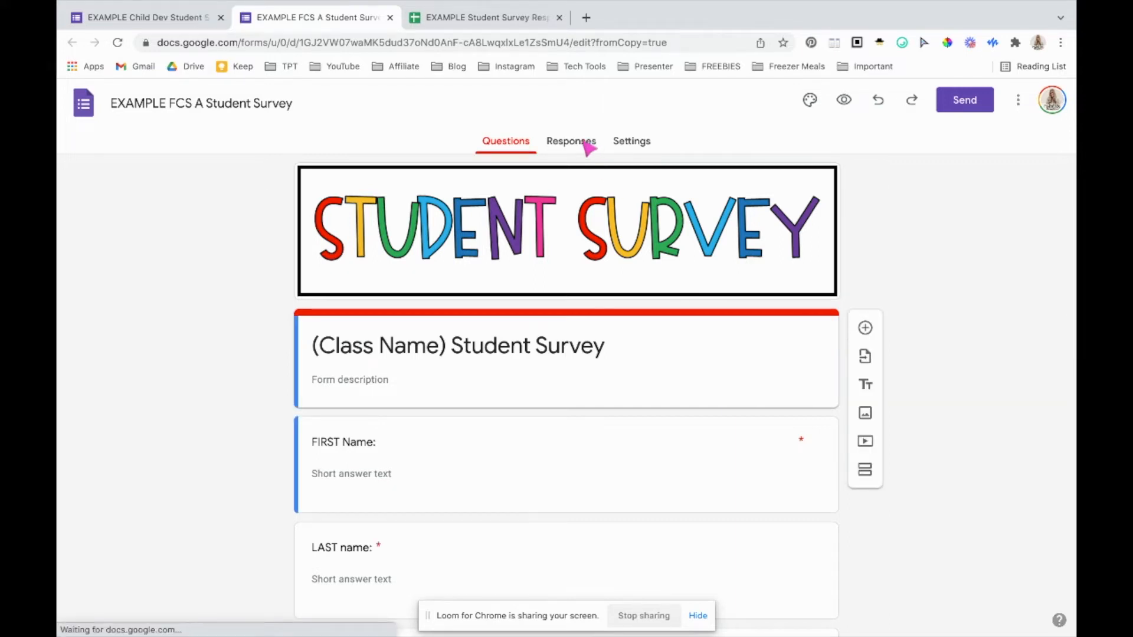
- Send the FCS A form's responses to the existing 21-22 spreadsheet and view it
{"action": "left_click", "coordinate": [570, 141]}
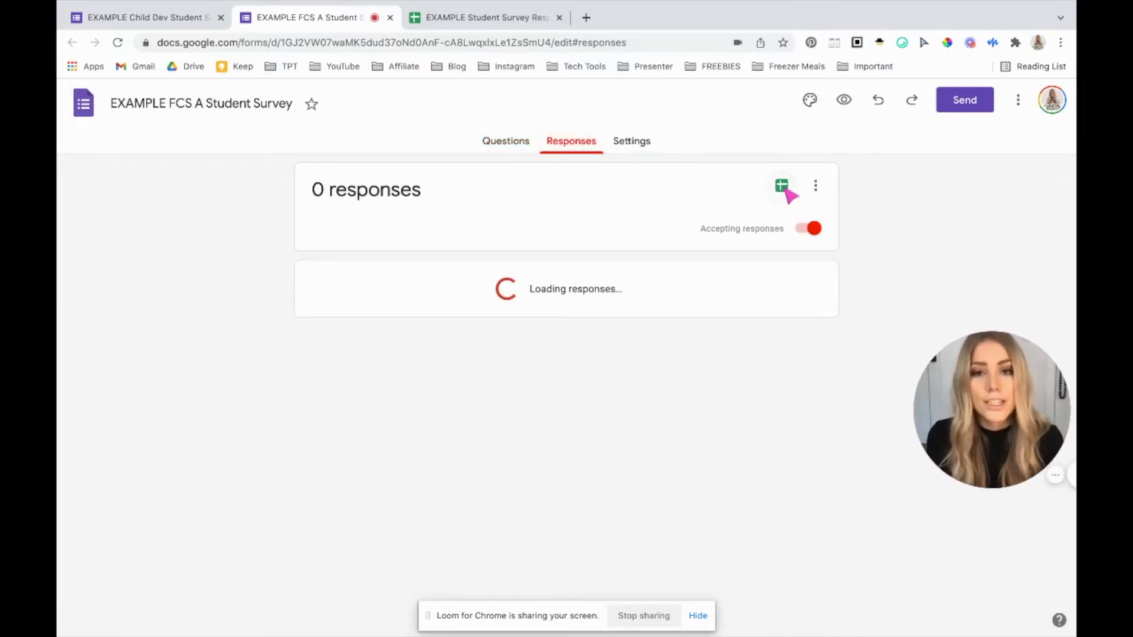
{"action": "left_click", "coordinate": [781, 186]}
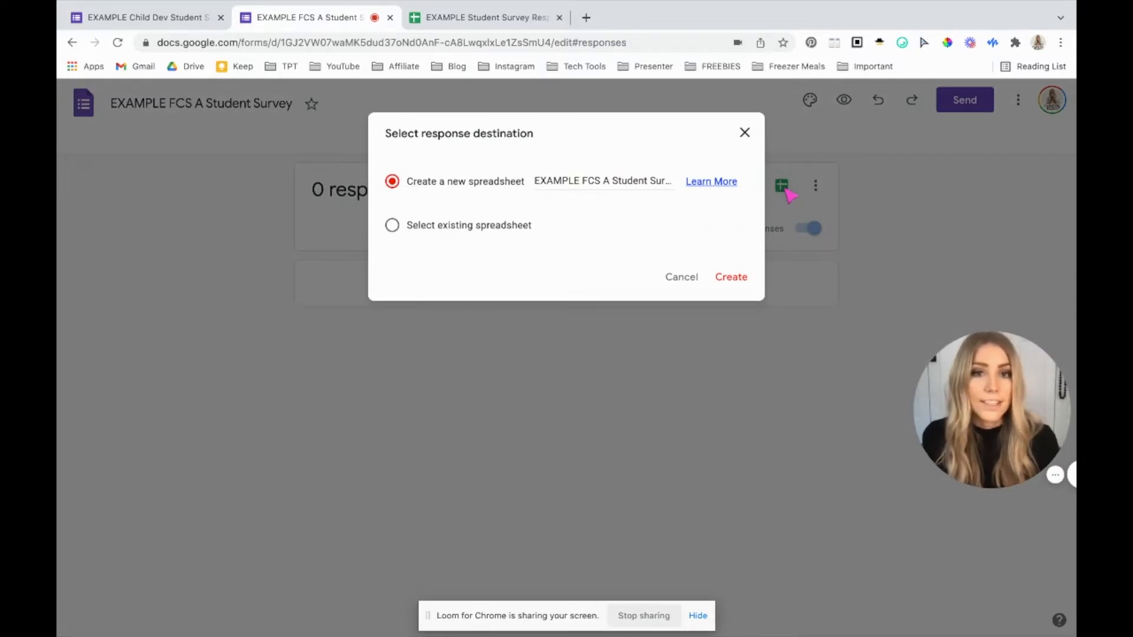
{"action": "mouse_move", "coordinate": [536, 208]}
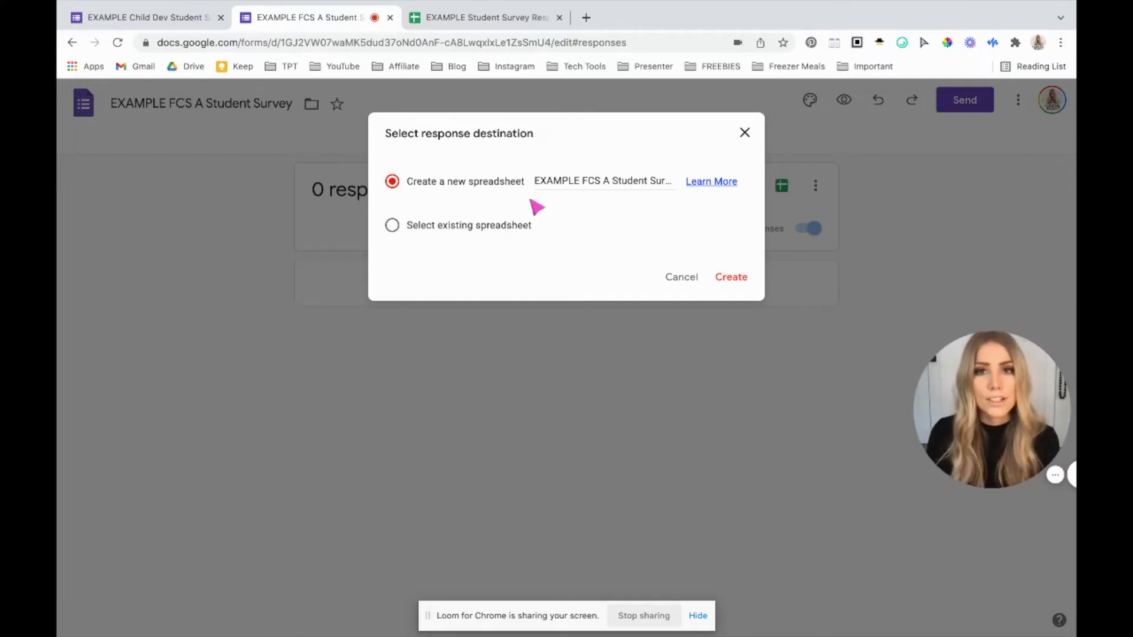
{"action": "mouse_move", "coordinate": [470, 224]}
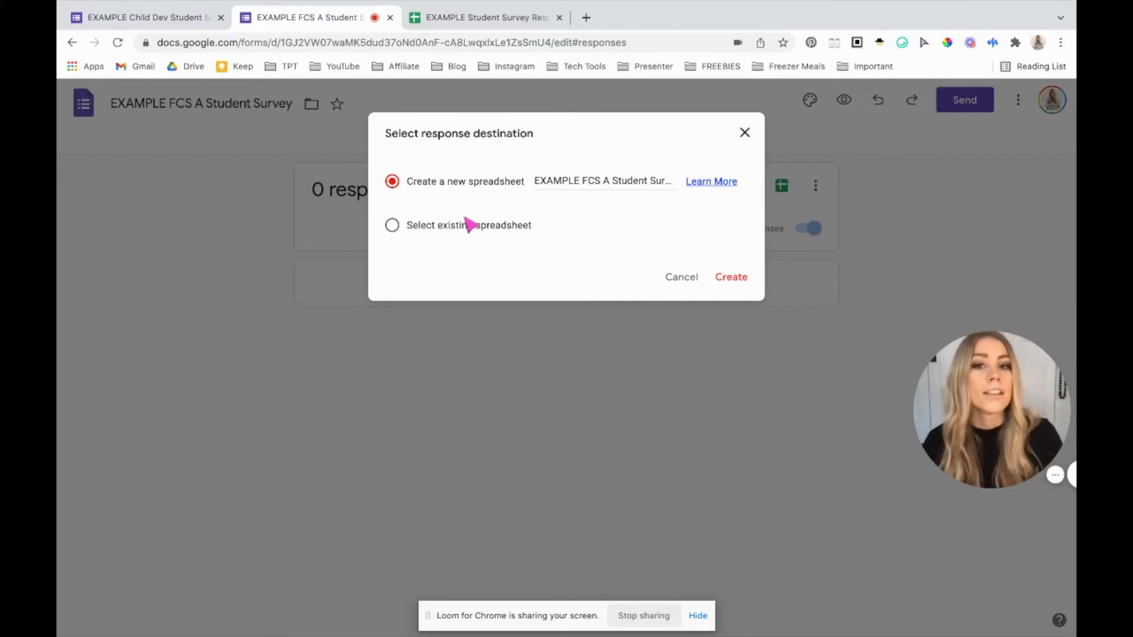
{"action": "left_click", "coordinate": [392, 224]}
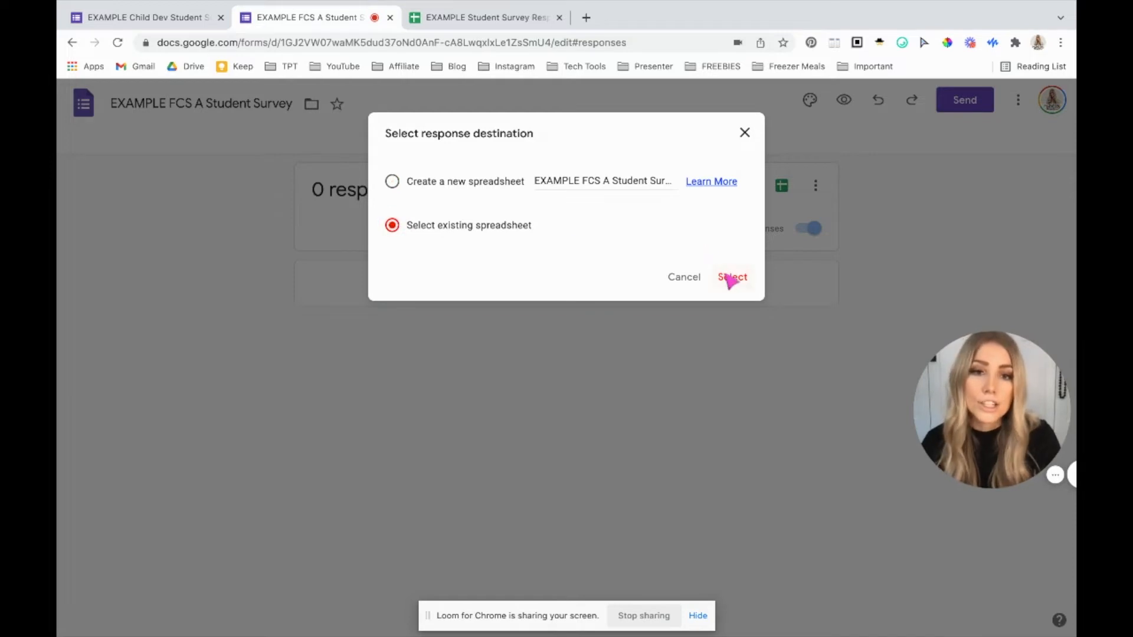
{"action": "left_click", "coordinate": [732, 276]}
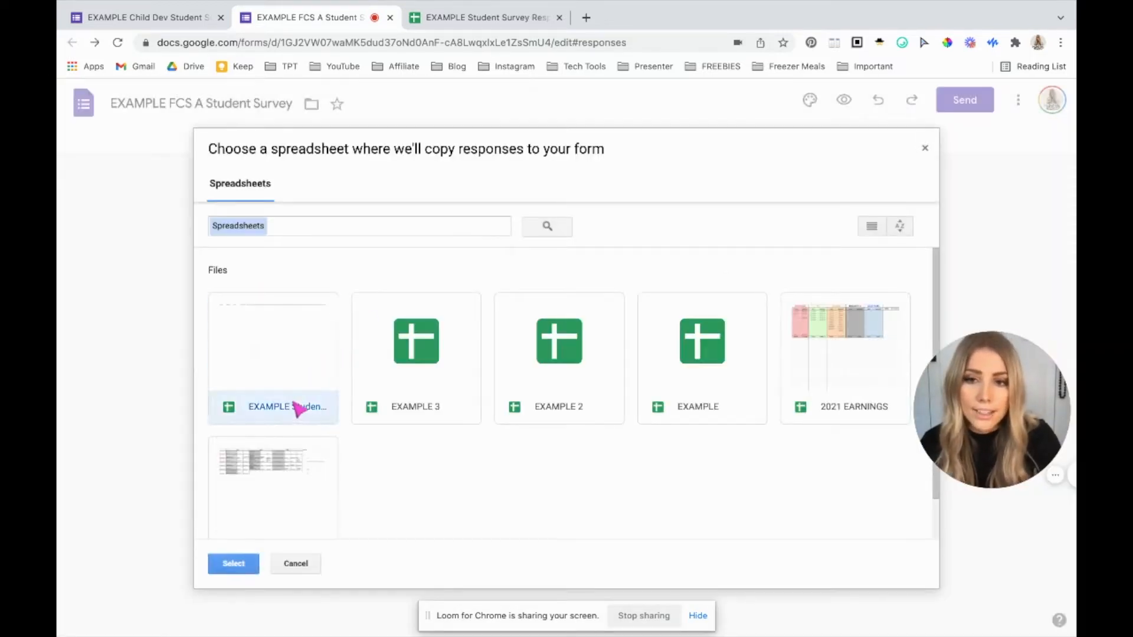
{"action": "left_click", "coordinate": [232, 564]}
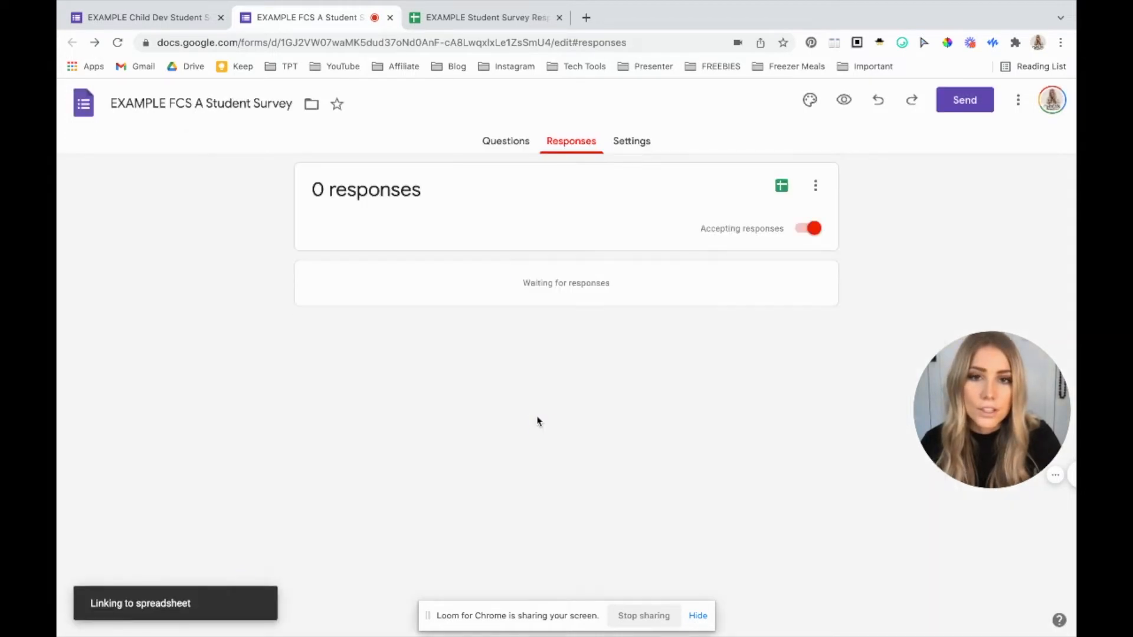
{"action": "left_click", "coordinate": [781, 185]}
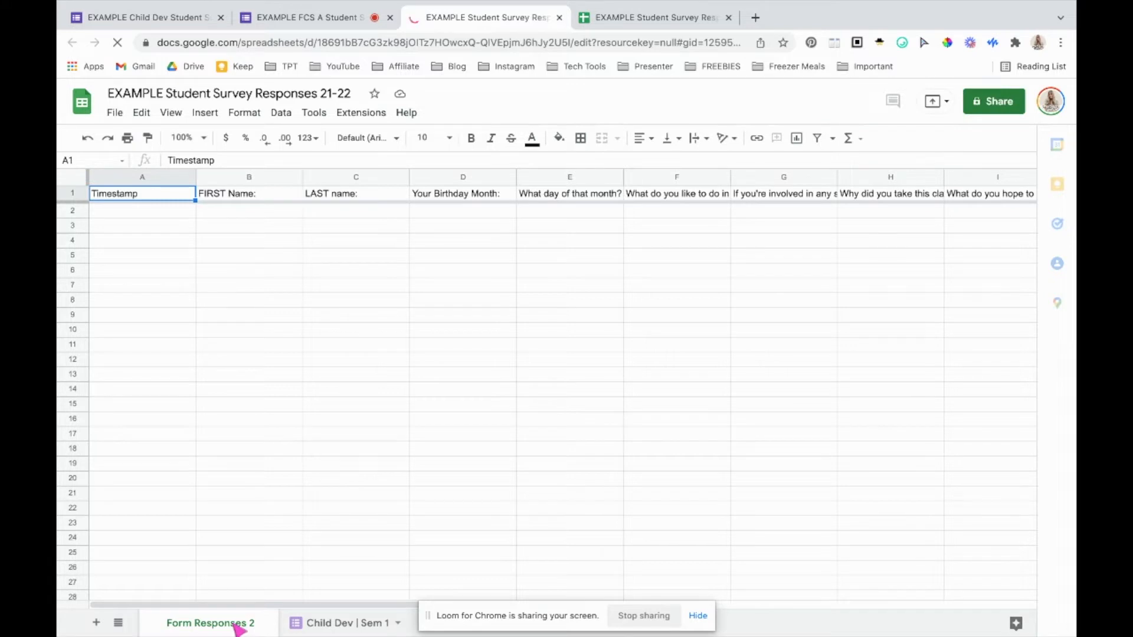
{"action": "mouse_move", "coordinate": [255, 527]}
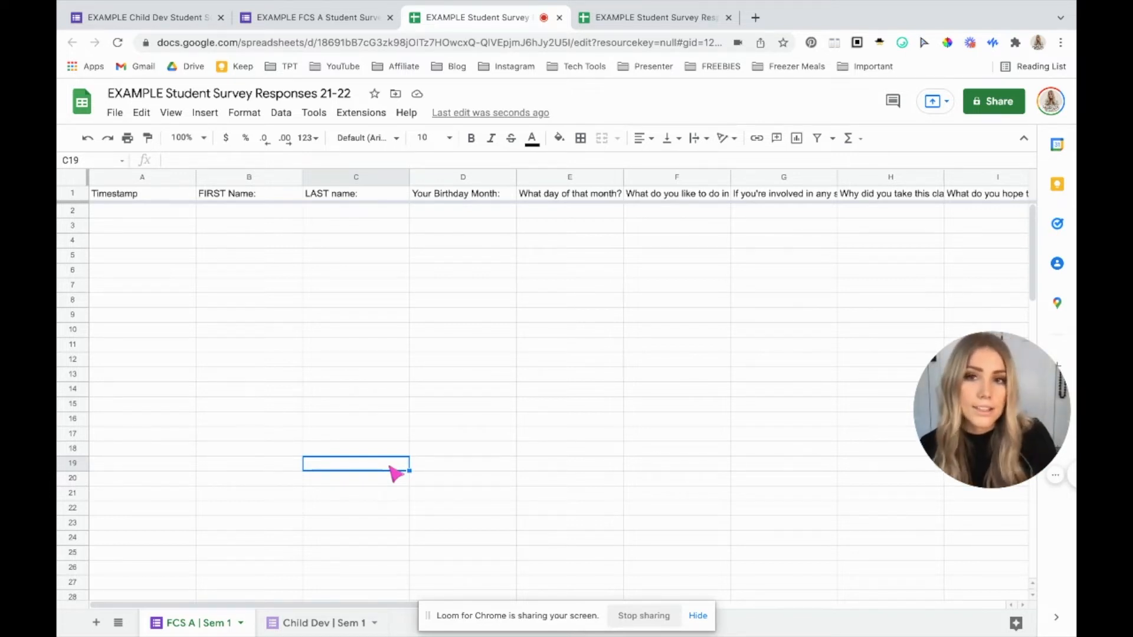
{"action": "mouse_move", "coordinate": [433, 251]}
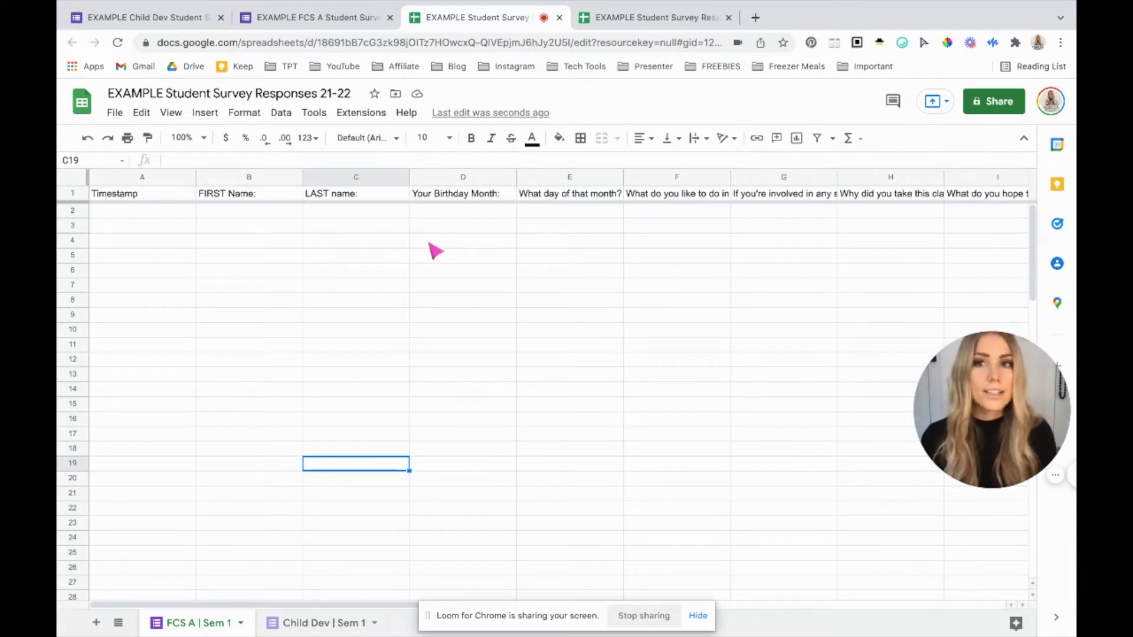
{"action": "mouse_move", "coordinate": [316, 585]}
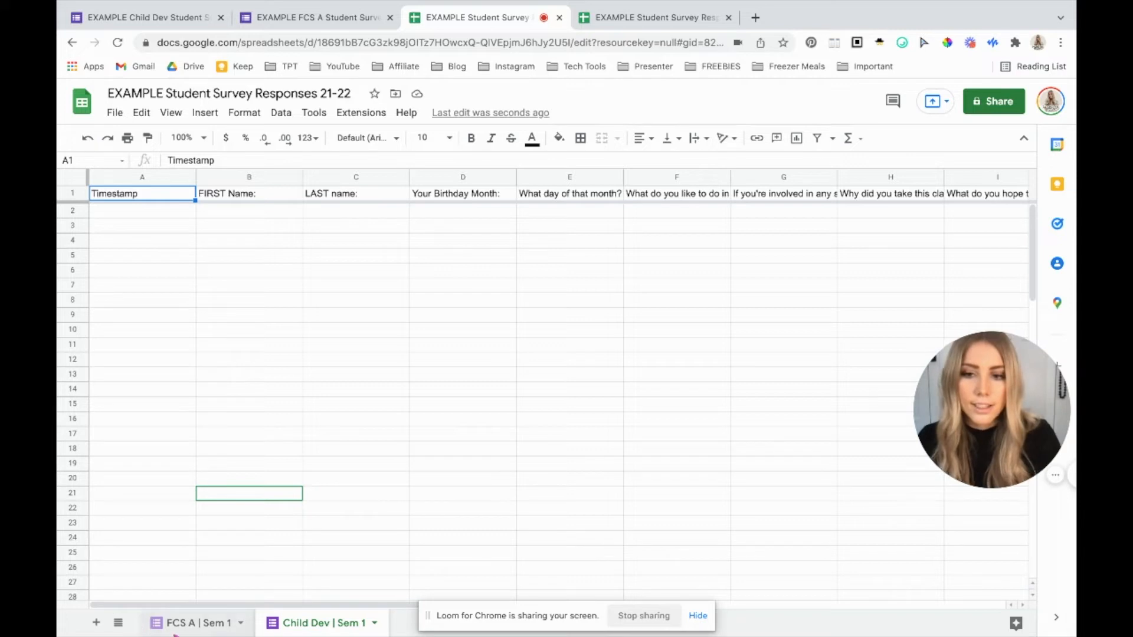
- Colour the 'FCS A | Sem 1' tab purple and the 'Child Dev | Sem 1' tab pink
{"action": "left_click", "coordinate": [356, 462]}
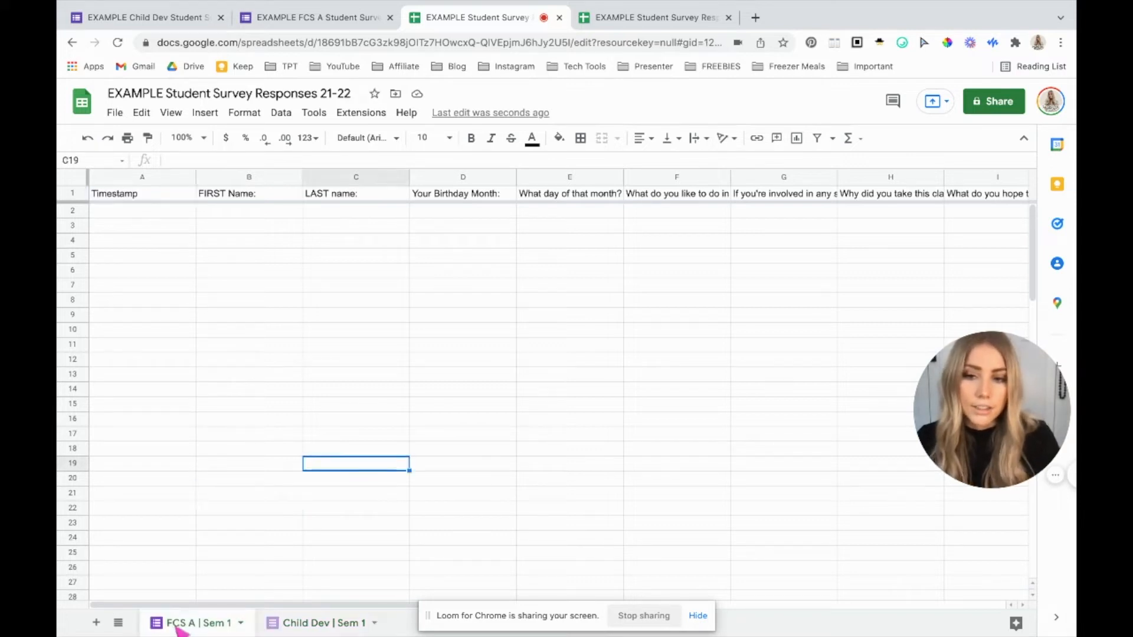
{"action": "right_click", "coordinate": [195, 624]}
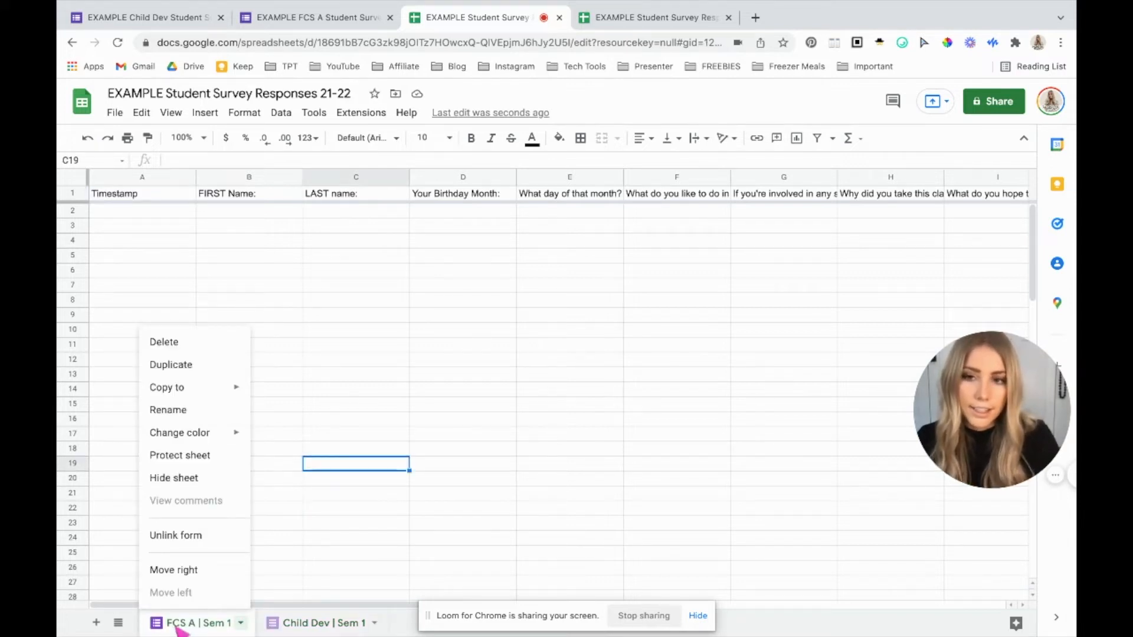
{"action": "left_click", "coordinate": [180, 432]}
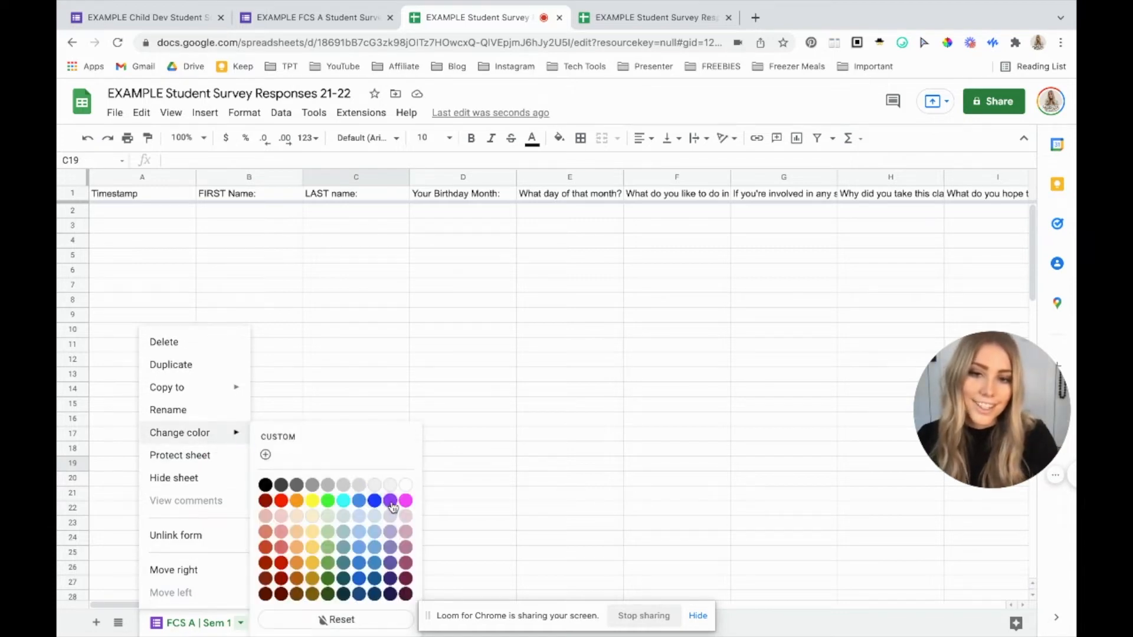
{"action": "left_click", "coordinate": [391, 500]}
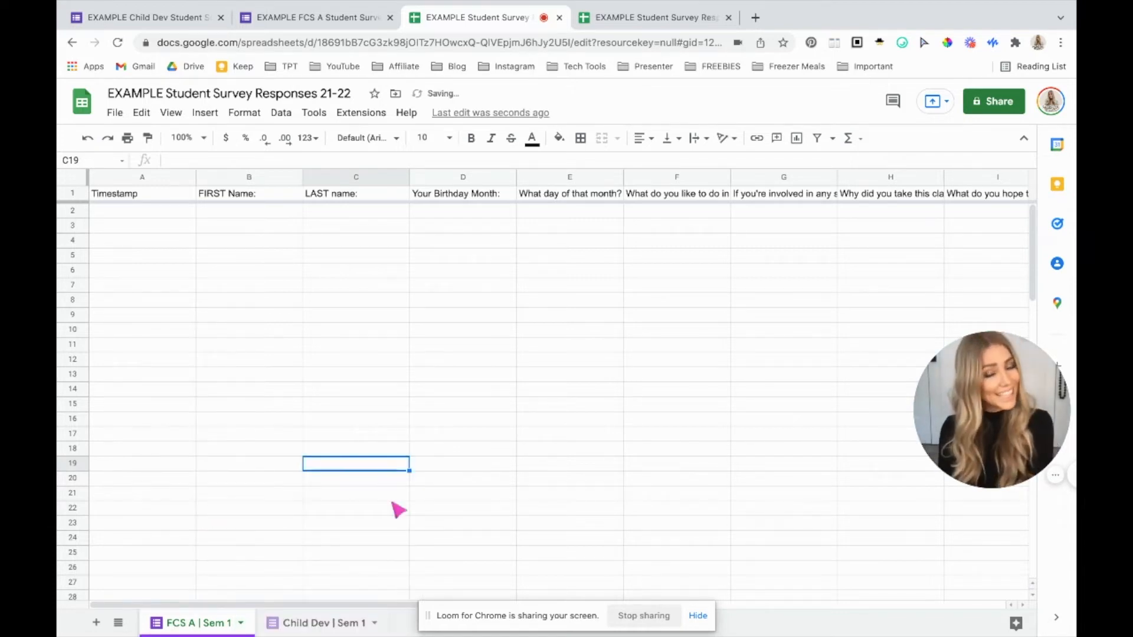
{"action": "mouse_move", "coordinate": [329, 623]}
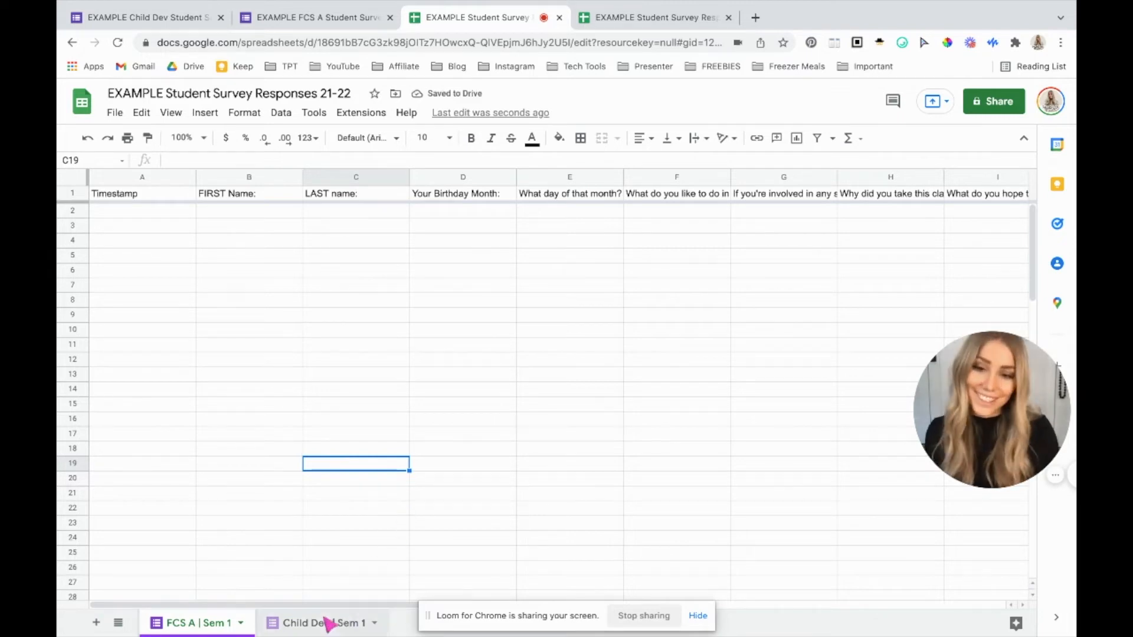
{"action": "right_click", "coordinate": [321, 624]}
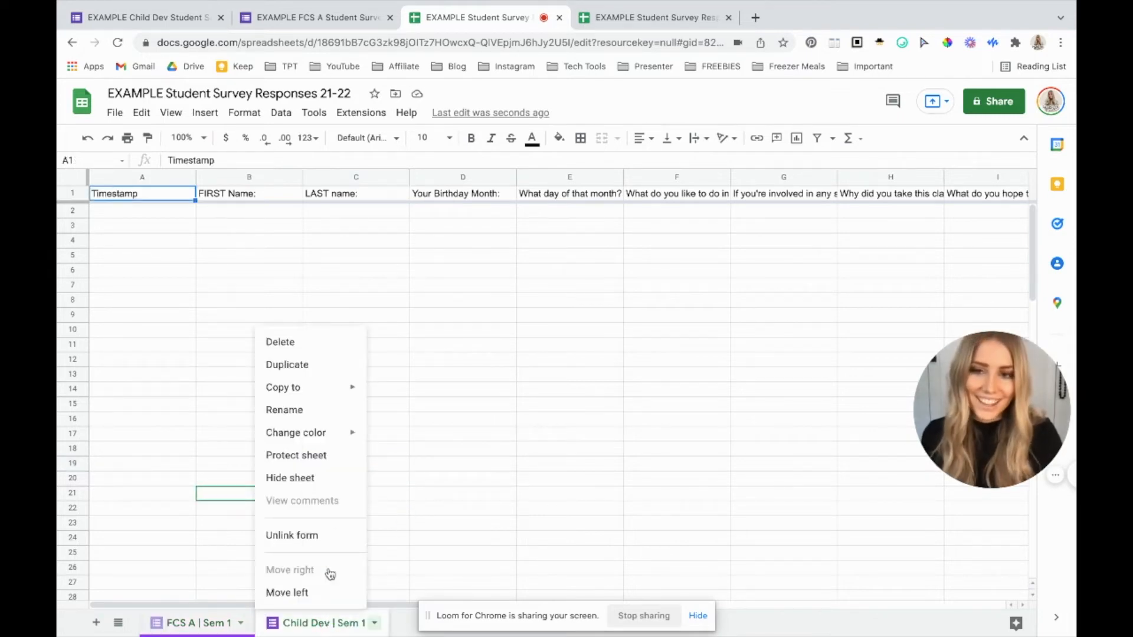
{"action": "left_click", "coordinate": [295, 432]}
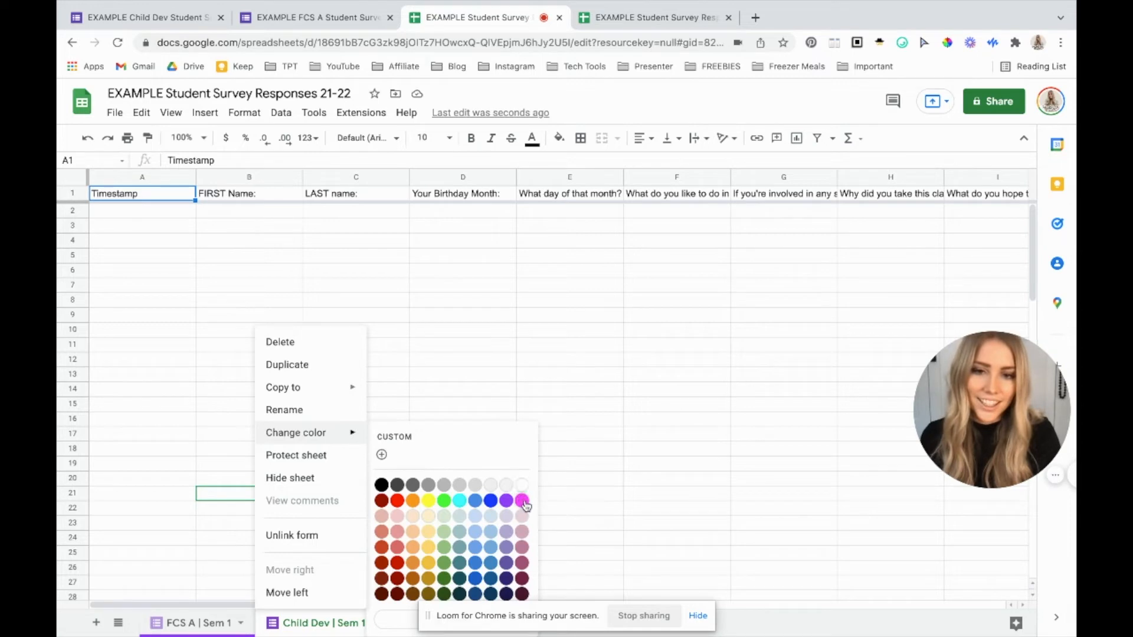
{"action": "left_click", "coordinate": [521, 500]}
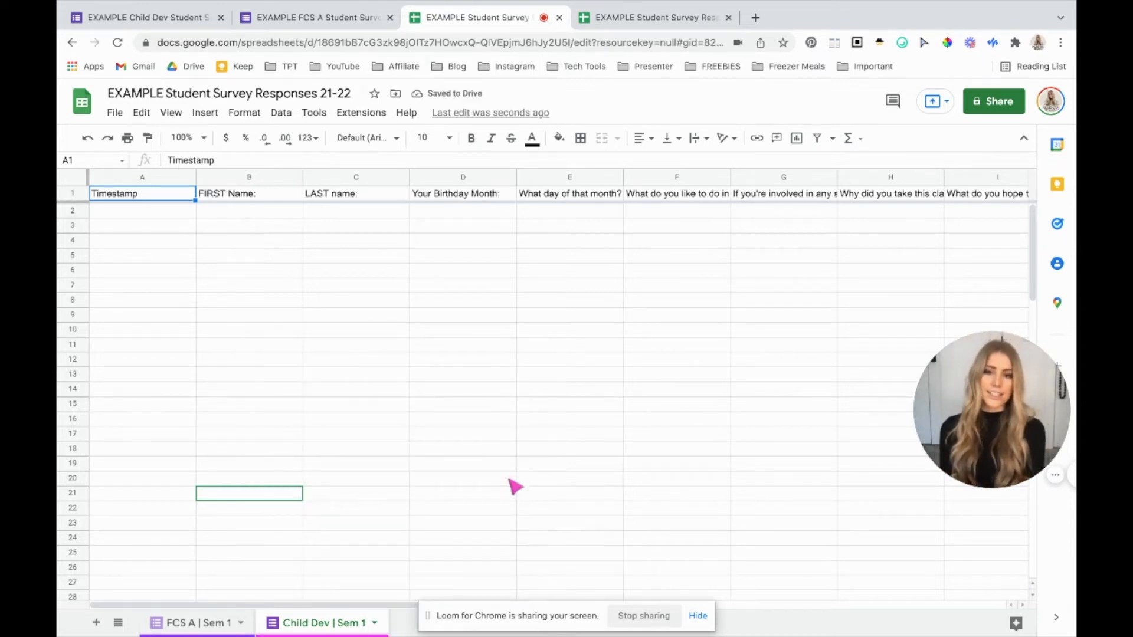
{"action": "mouse_move", "coordinate": [208, 562]}
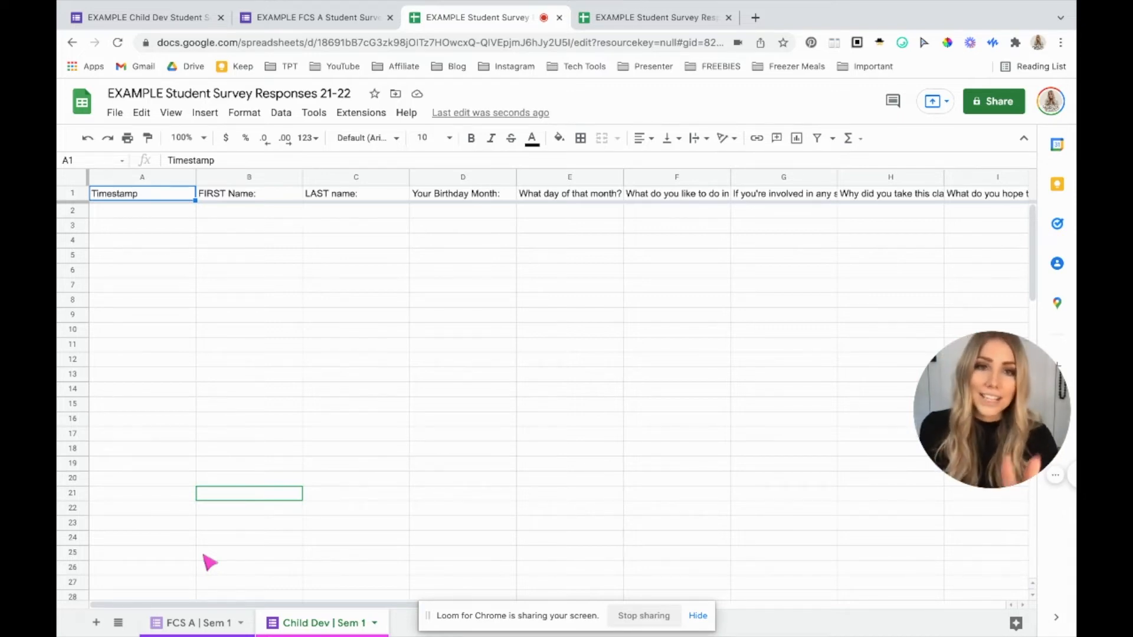
{"action": "mouse_move", "coordinate": [662, 398]}
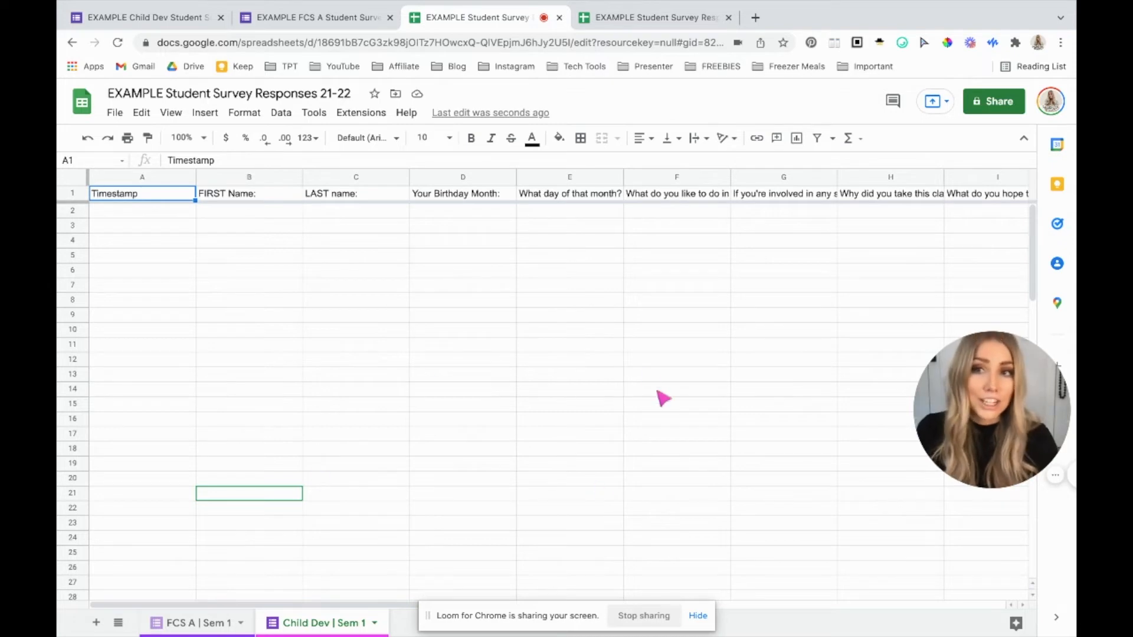
{"action": "mouse_move", "coordinate": [639, 374]}
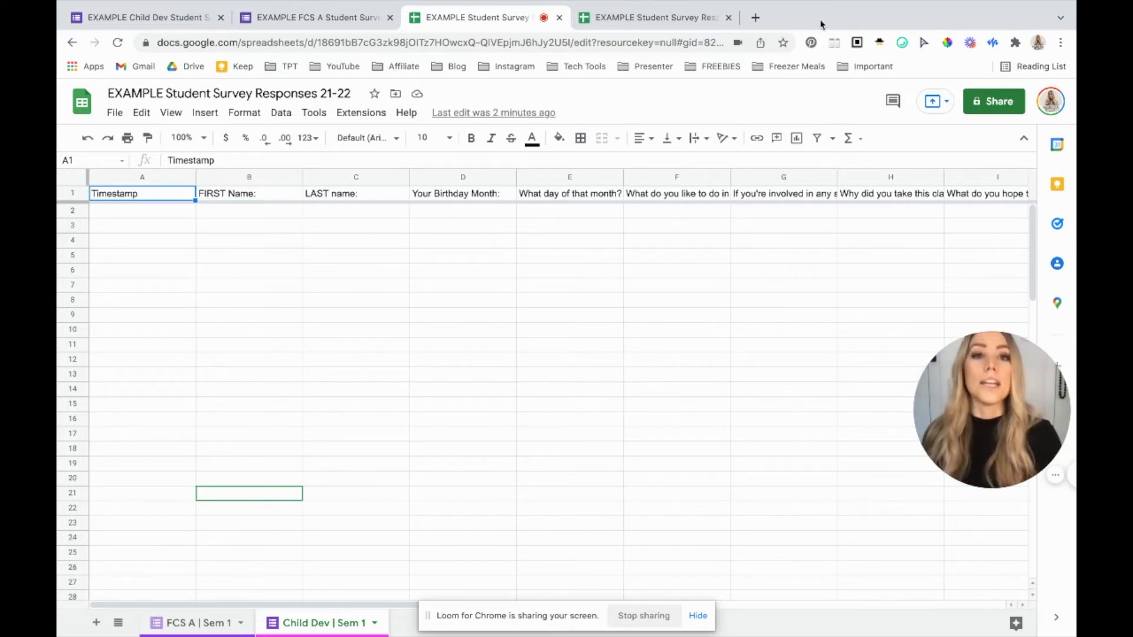
{"action": "left_click", "coordinate": [783, 42]}
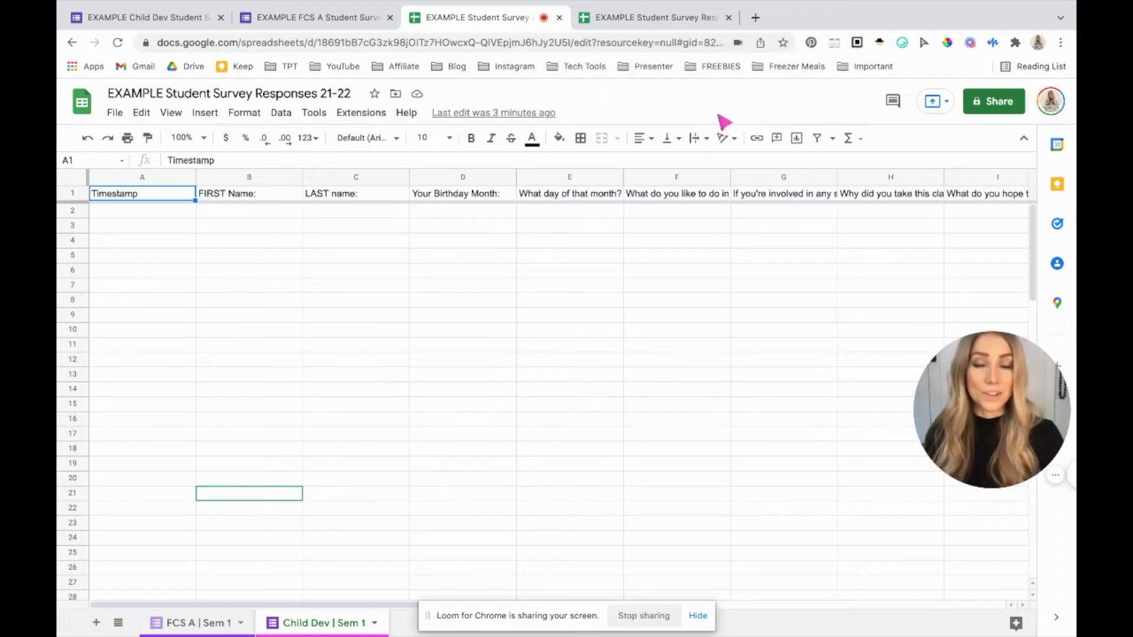
- Bookmark the response spreadsheet as 'Student Survey Responses 21-22'
{"action": "left_click", "coordinate": [782, 43]}
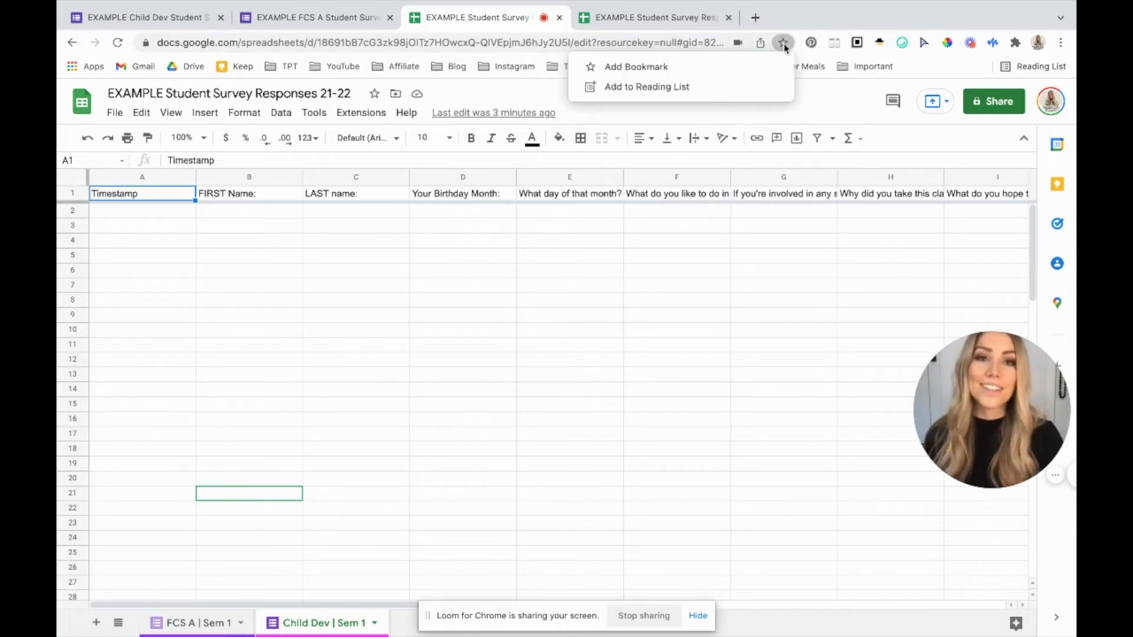
{"action": "left_click", "coordinate": [635, 66]}
{"action": "type", "text": "S"}
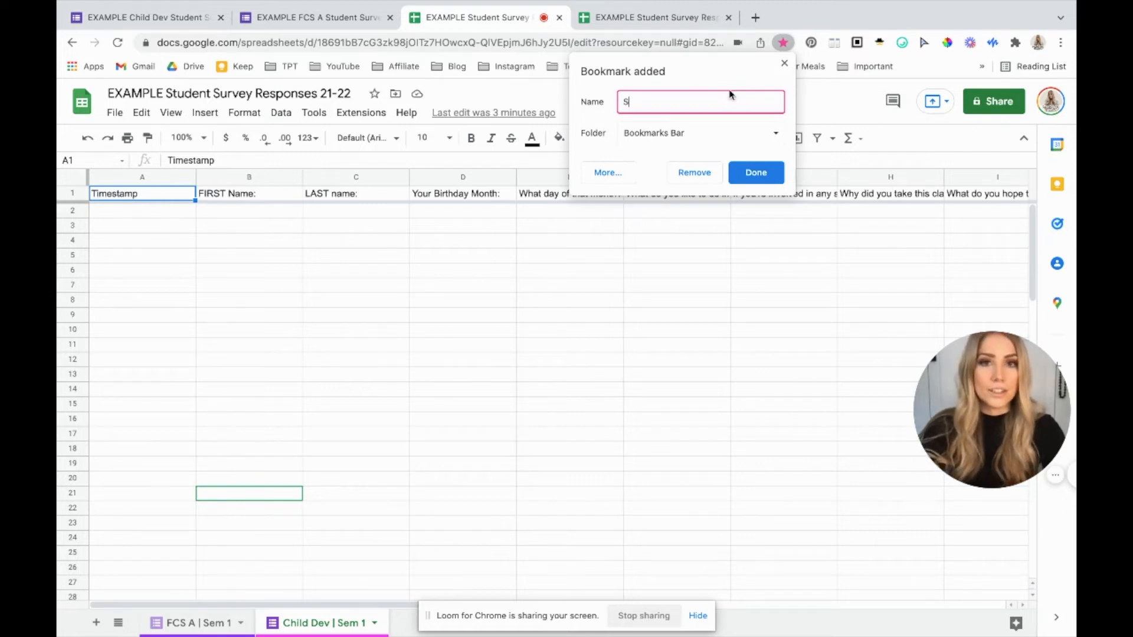
{"action": "type", "text": "tudent Survey"}
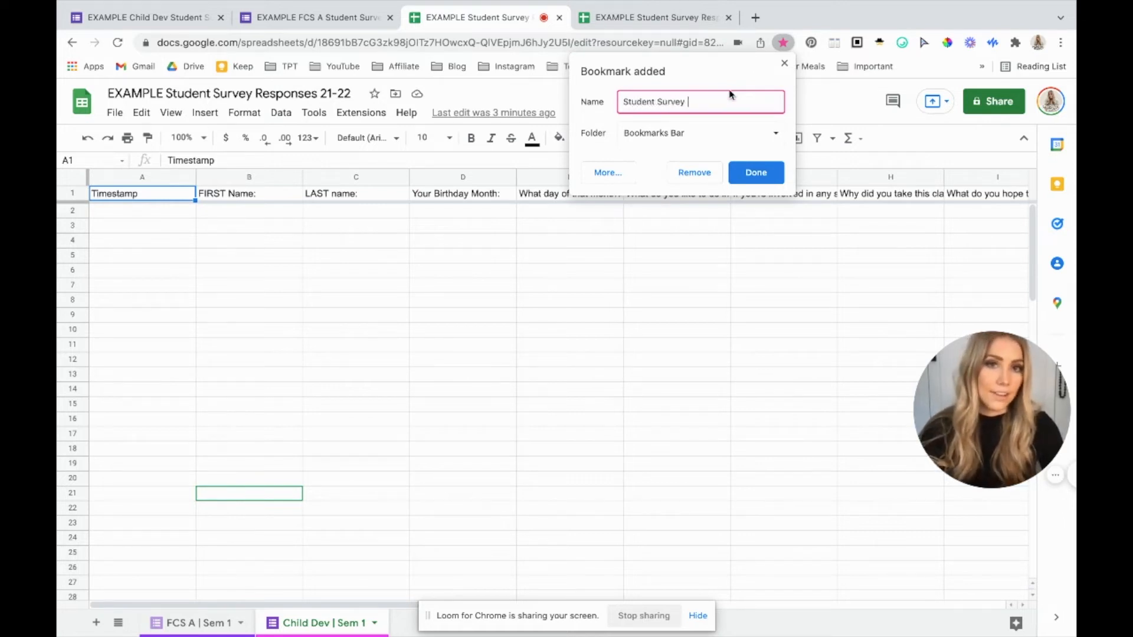
{"action": "type", "text": "Responses"}
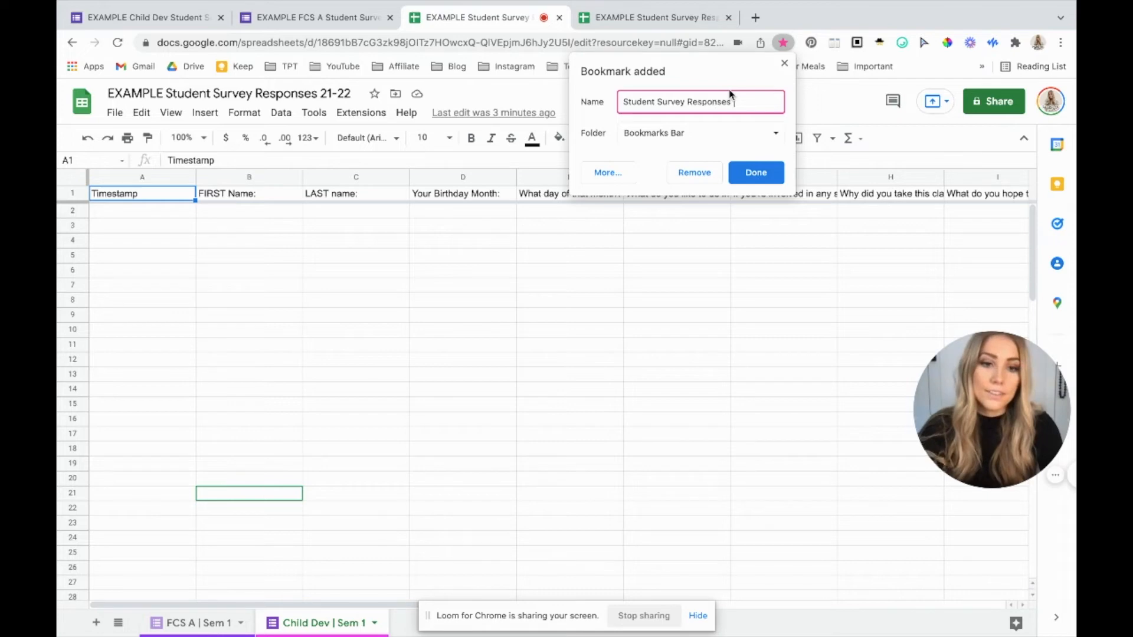
{"action": "type", "text": "21-22"}
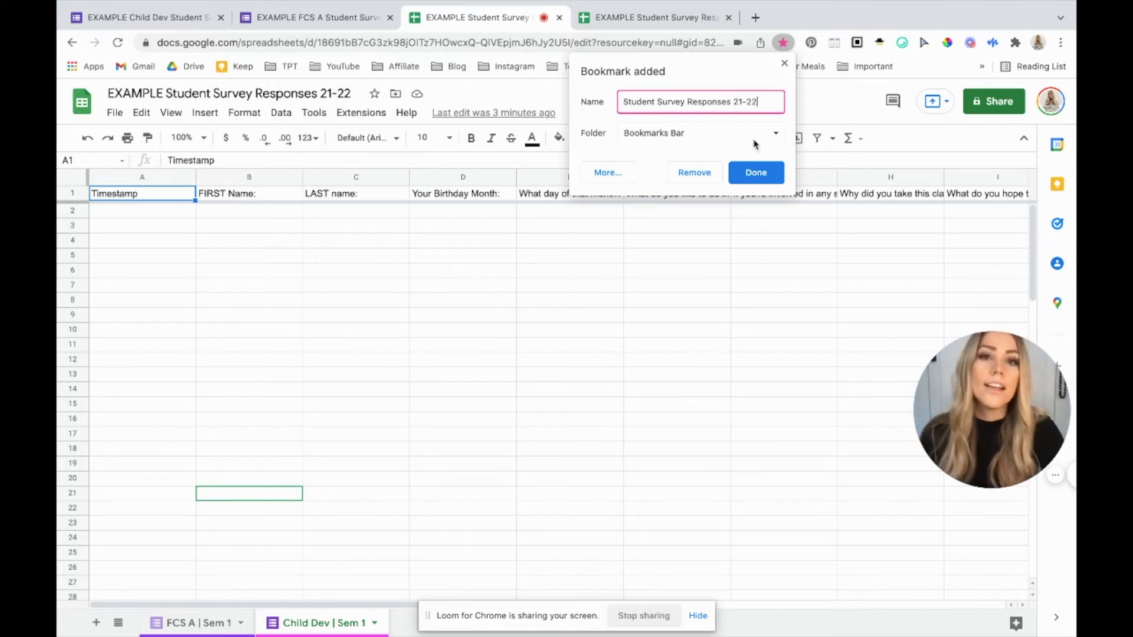
- File the bookmark in a new 'Survey Responses' bookmark-bar folder and save it
{"action": "left_click", "coordinate": [776, 133]}
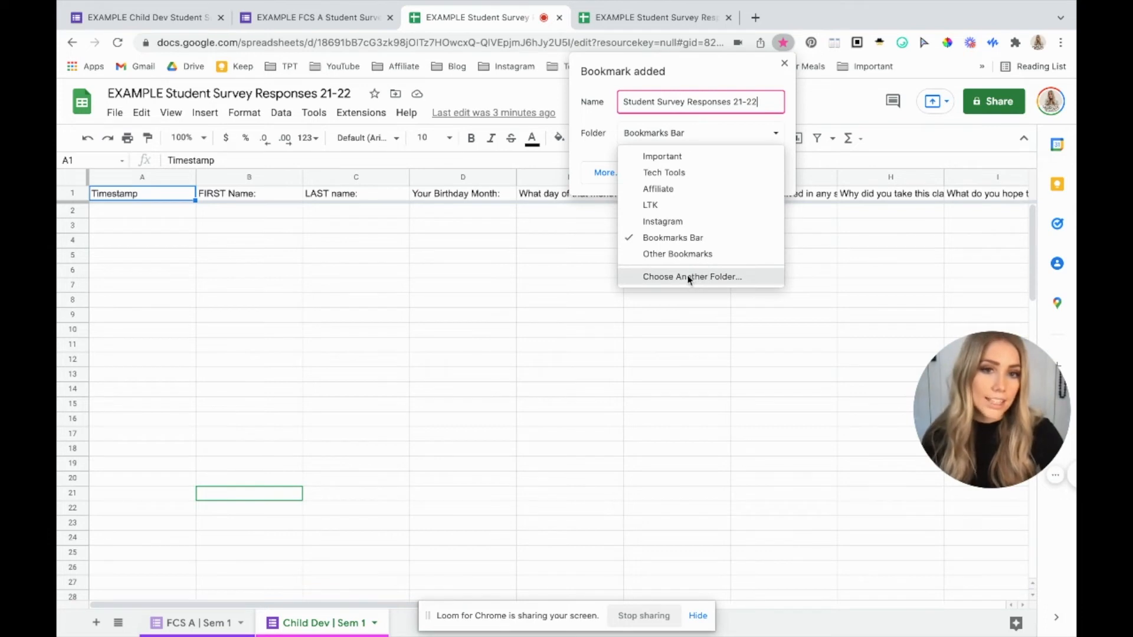
{"action": "left_click", "coordinate": [691, 276]}
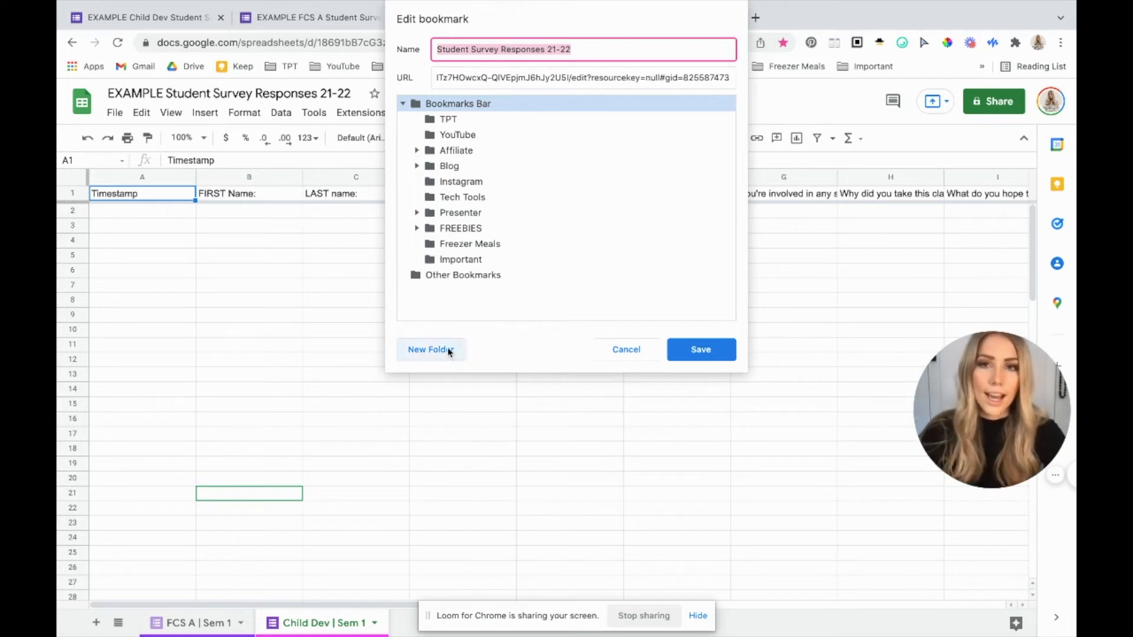
{"action": "left_click", "coordinate": [430, 349]}
{"action": "type", "text": "Survey Respons"}
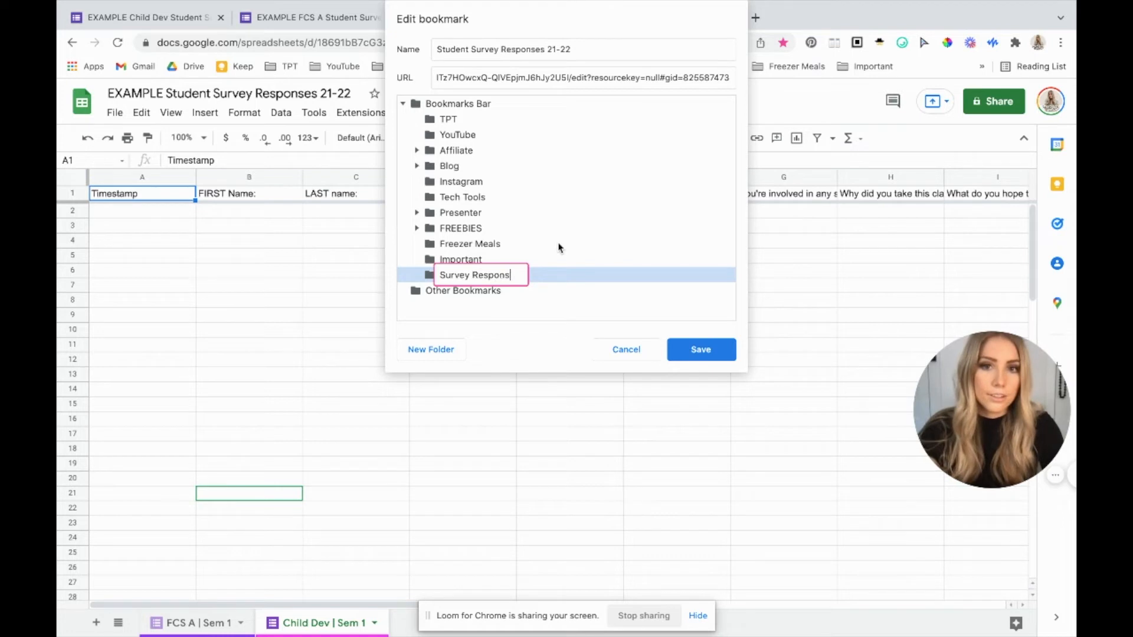
{"action": "left_click", "coordinate": [698, 350]}
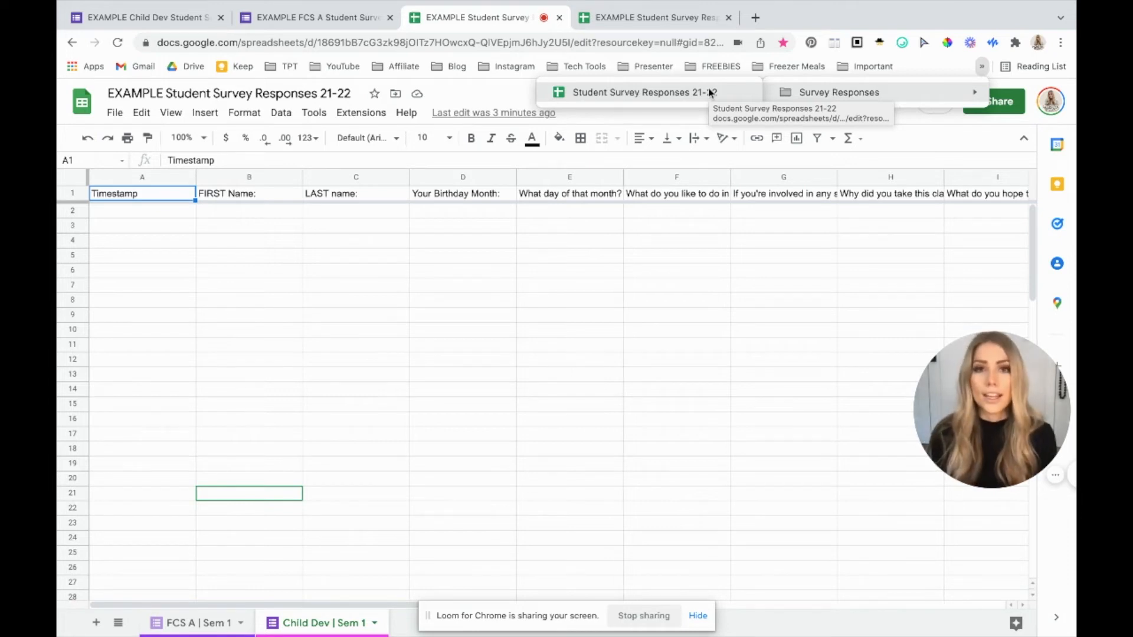
{"action": "mouse_move", "coordinate": [831, 92]}
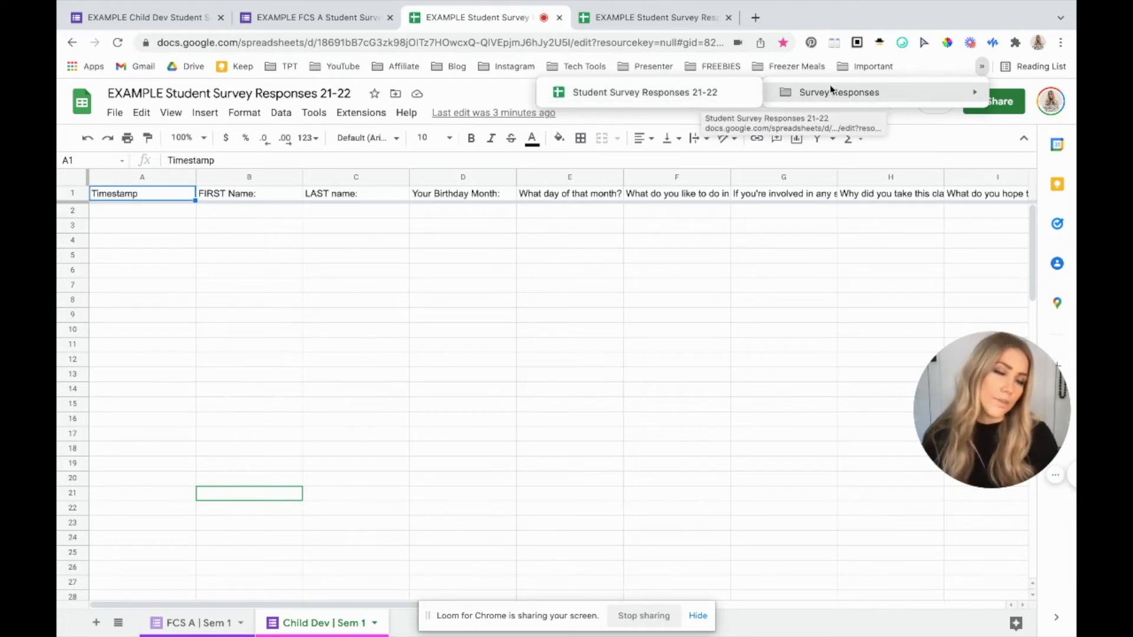
{"action": "mouse_move", "coordinate": [597, 477]}
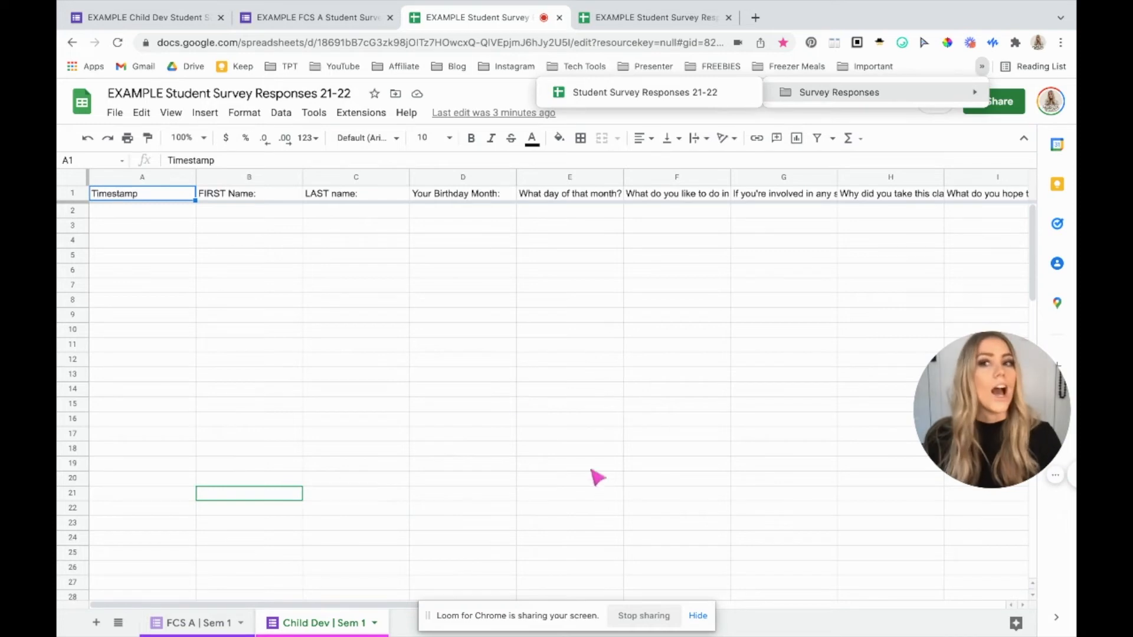
- Switch off Accepting responses for the Child Dev survey
{"action": "left_click", "coordinate": [141, 17]}
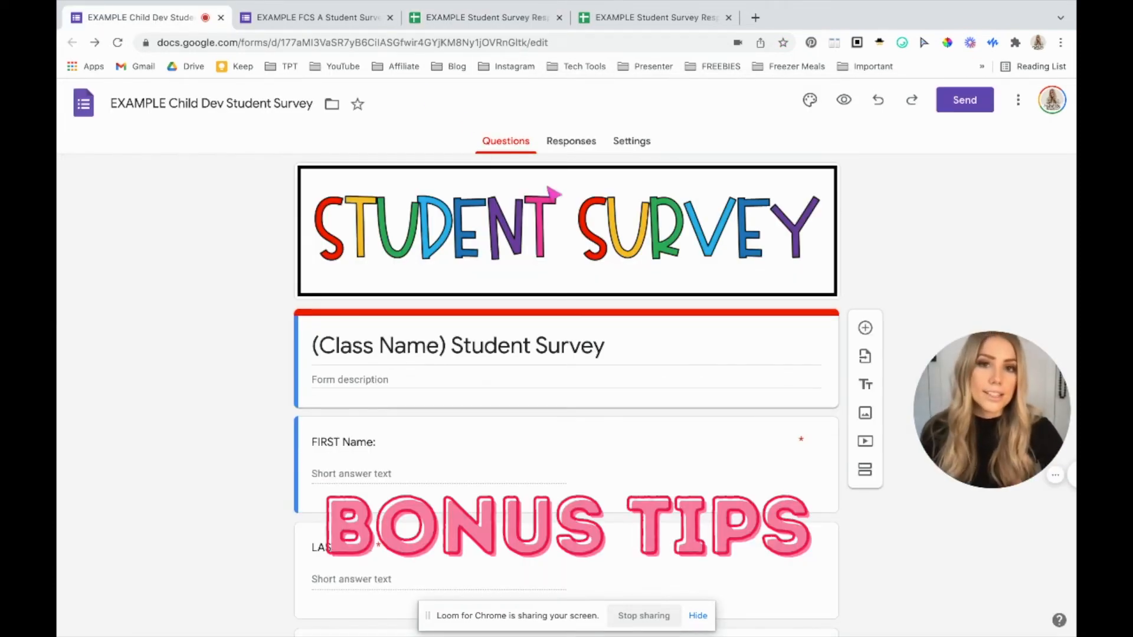
{"action": "left_click", "coordinate": [571, 140]}
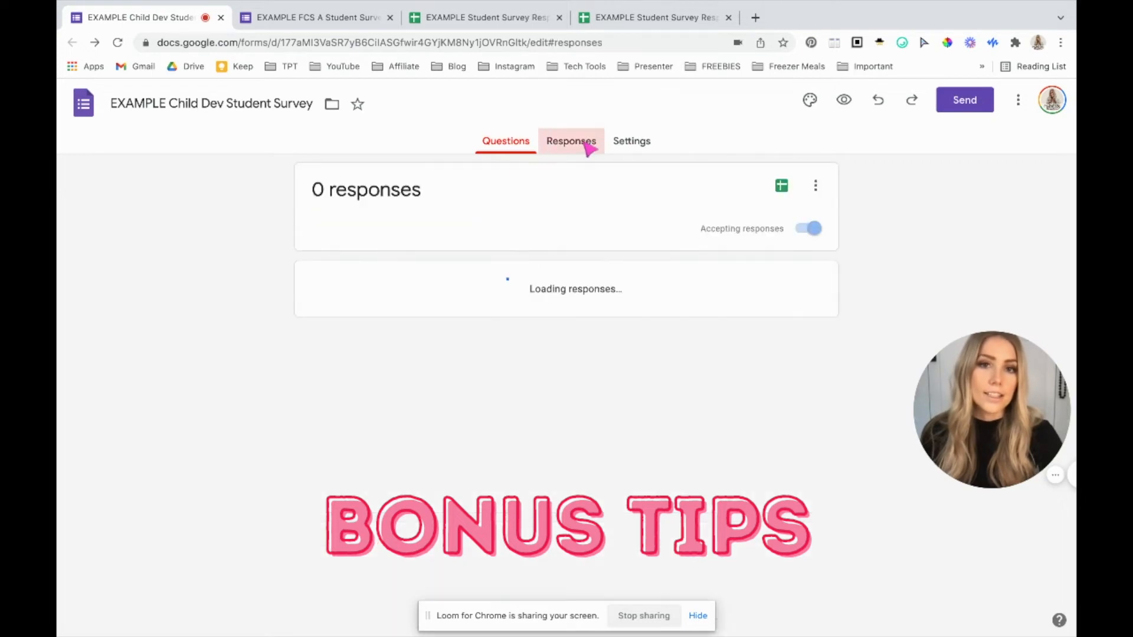
{"action": "left_click", "coordinate": [807, 227]}
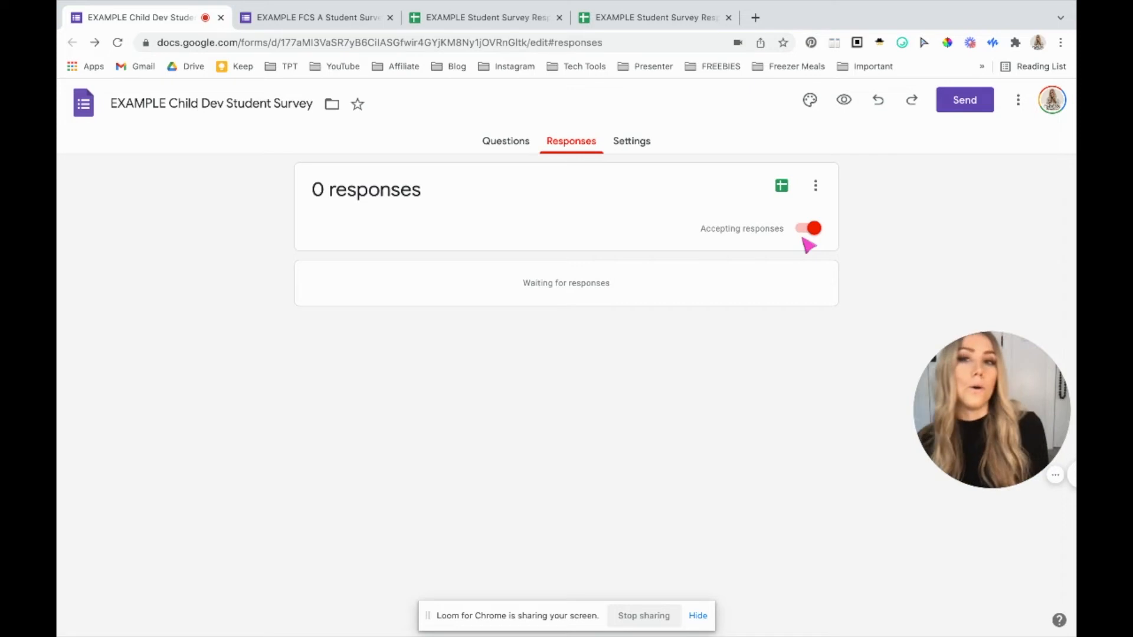
{"action": "mouse_move", "coordinate": [1019, 116]}
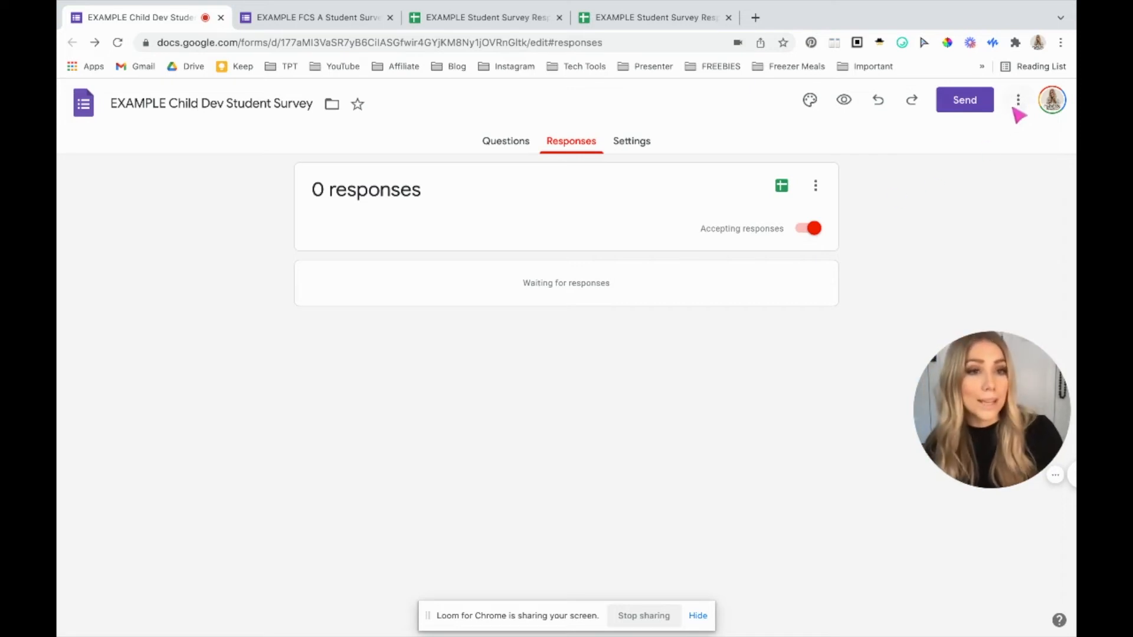
{"action": "left_click", "coordinate": [1018, 99]}
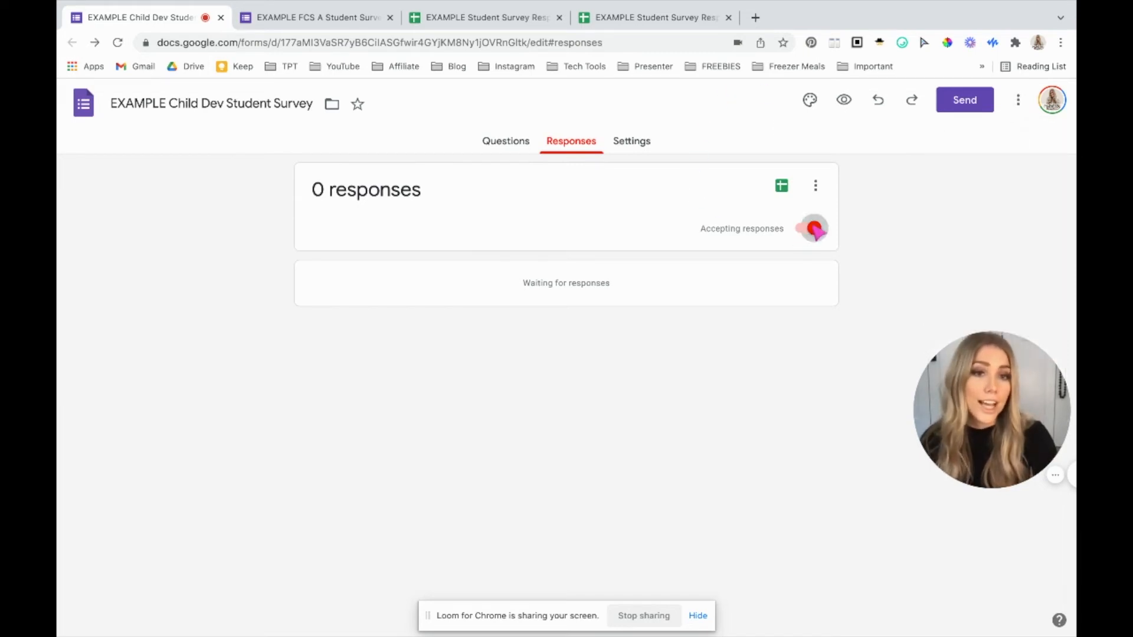
{"action": "left_click", "coordinate": [804, 228]}
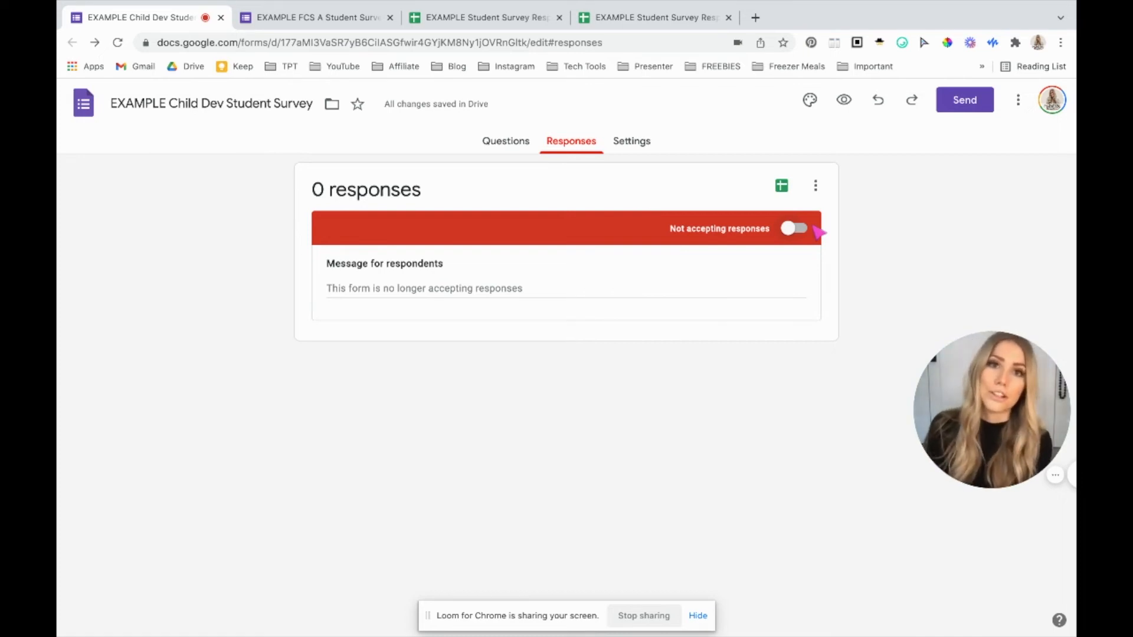
{"action": "left_click", "coordinate": [631, 140]}
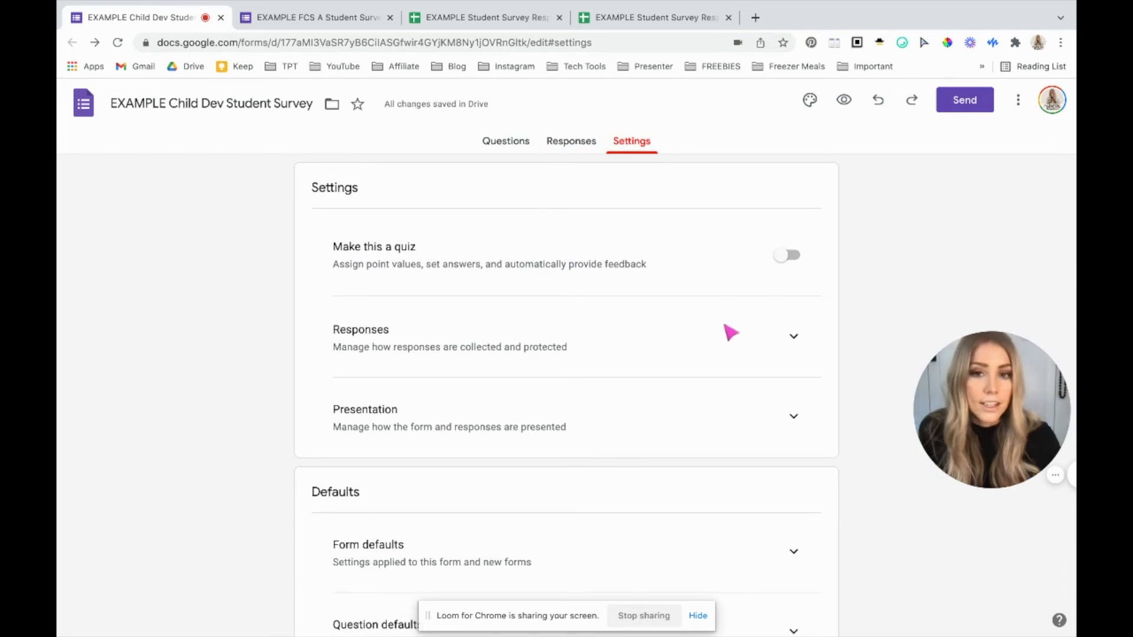
- Review Responses, Presentation and Defaults settings, turning off 'Make questions required by default'
{"action": "left_click", "coordinate": [793, 335]}
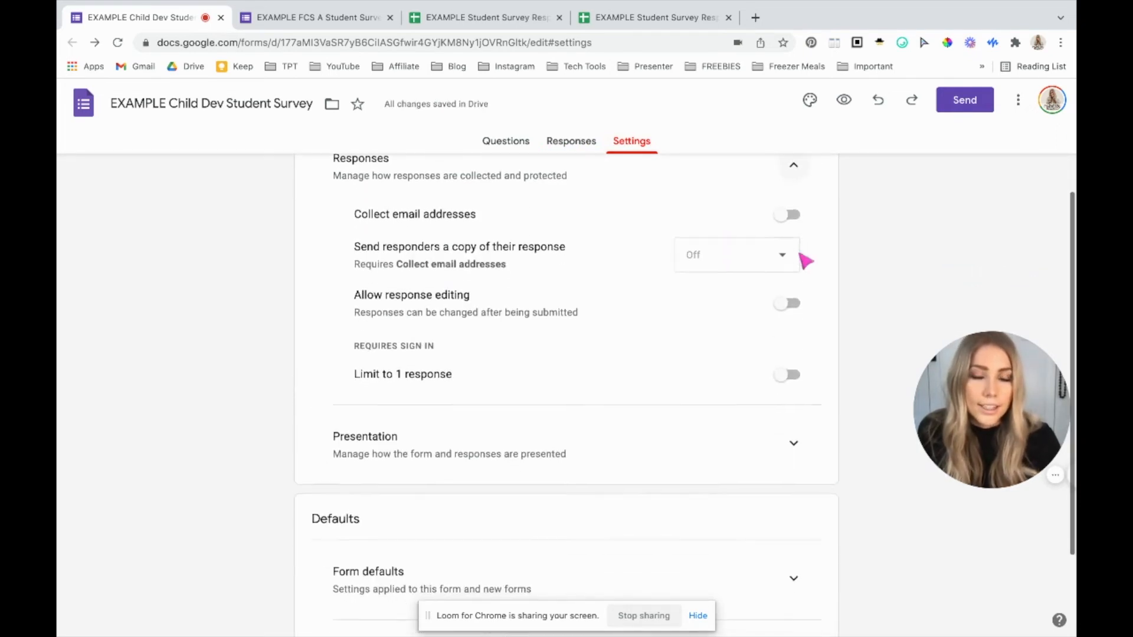
{"action": "left_click", "coordinate": [786, 214]}
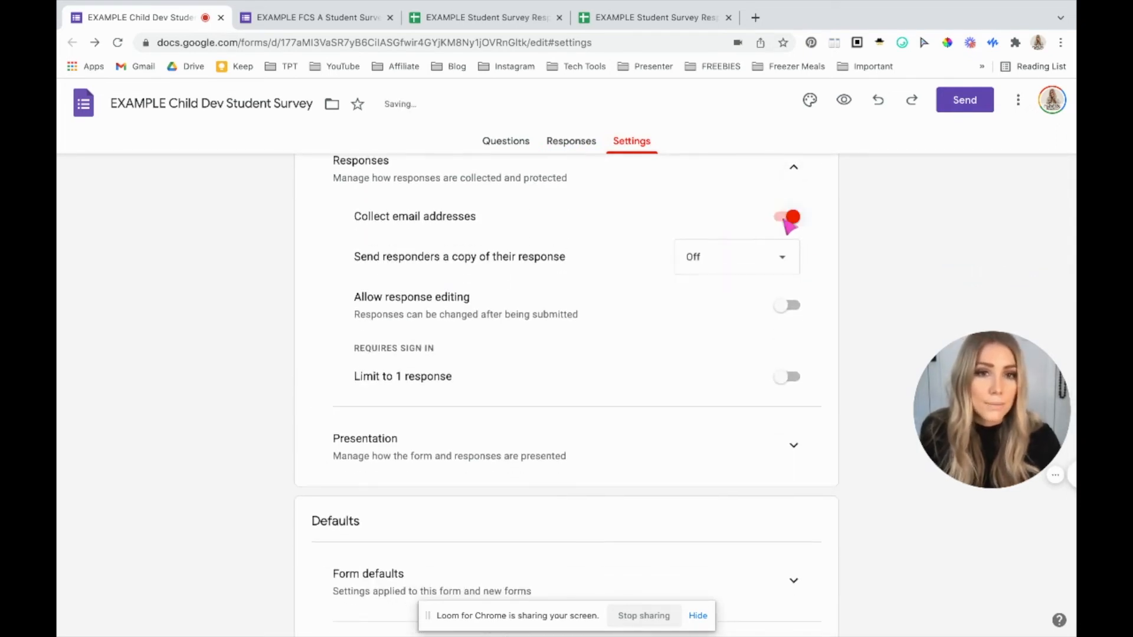
{"action": "scroll", "scroll_direction": "up", "scroll_amount": 3}
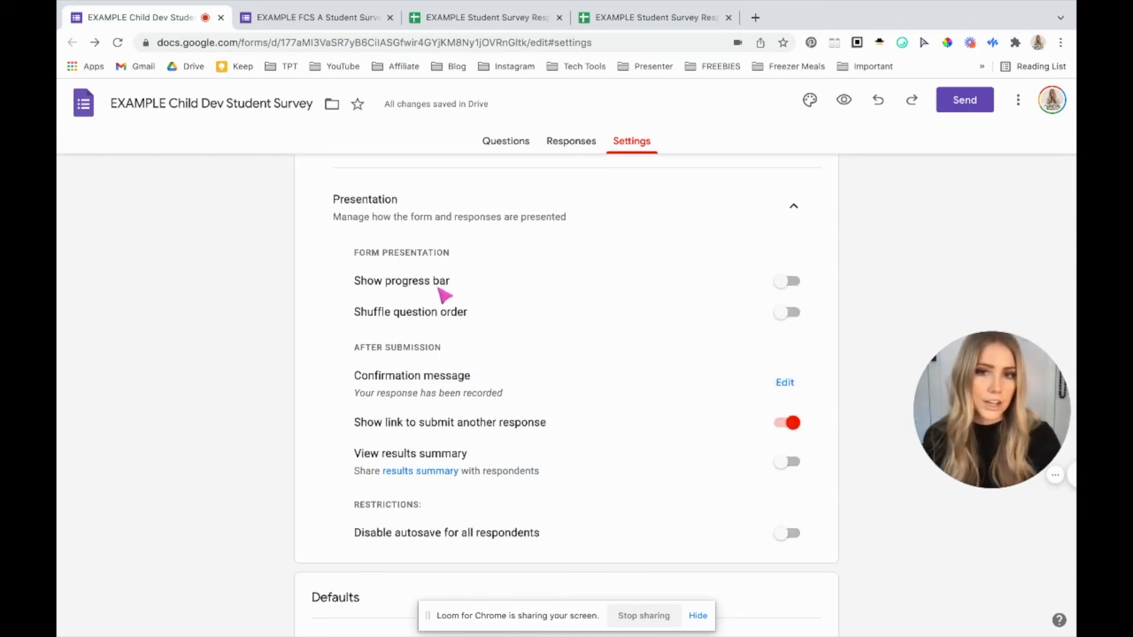
{"action": "mouse_move", "coordinate": [418, 402]}
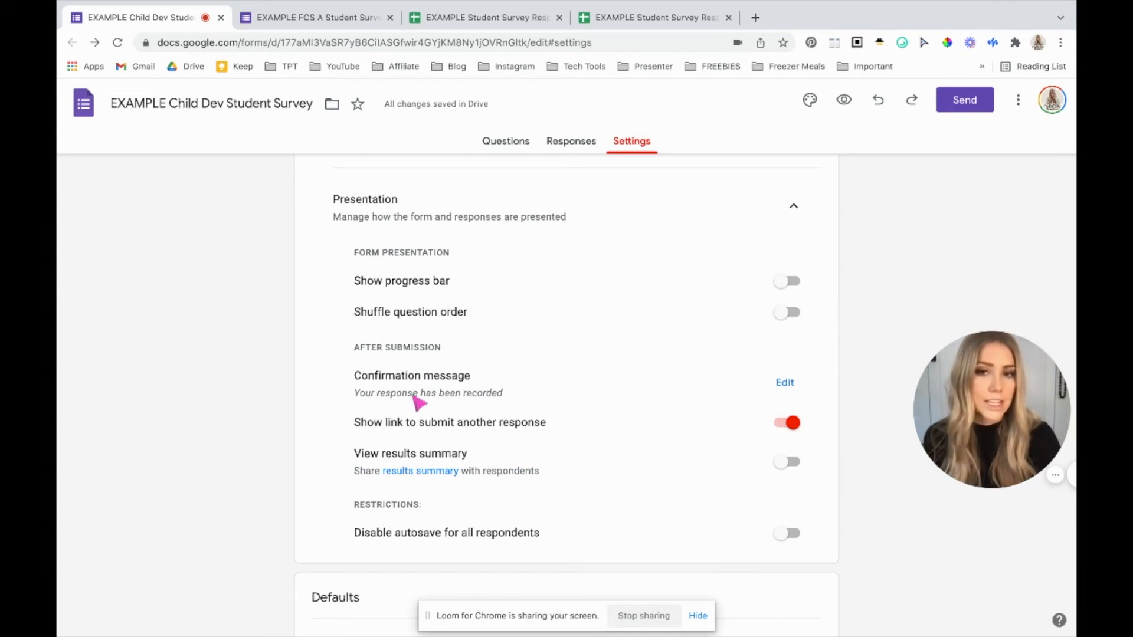
{"action": "mouse_move", "coordinate": [524, 415]}
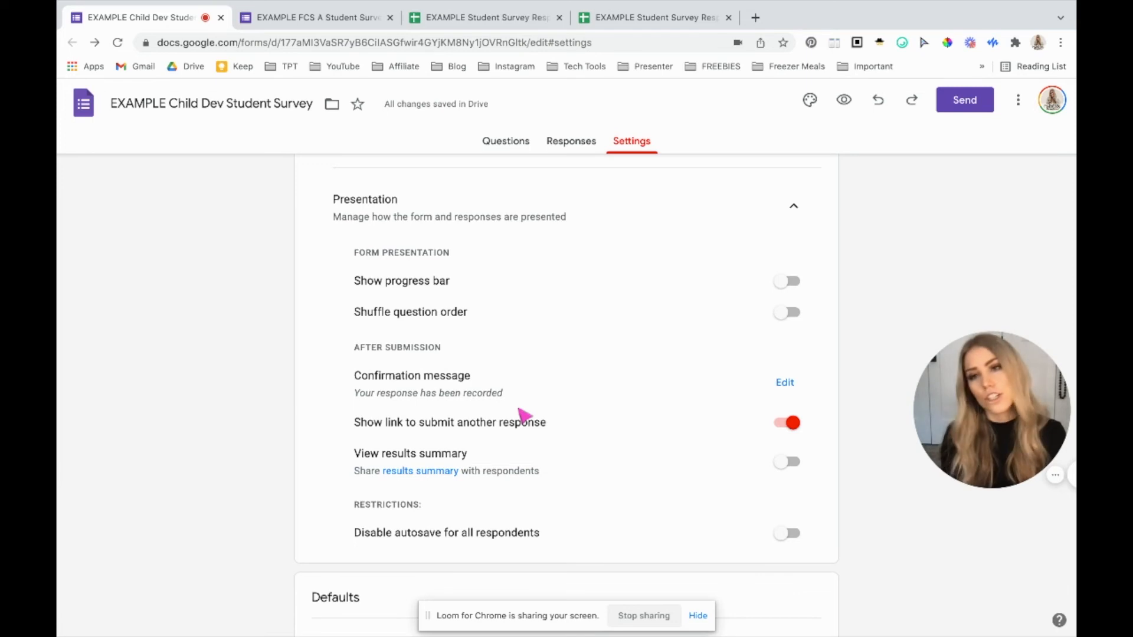
{"action": "scroll", "scroll_direction": "down", "scroll_amount": 3}
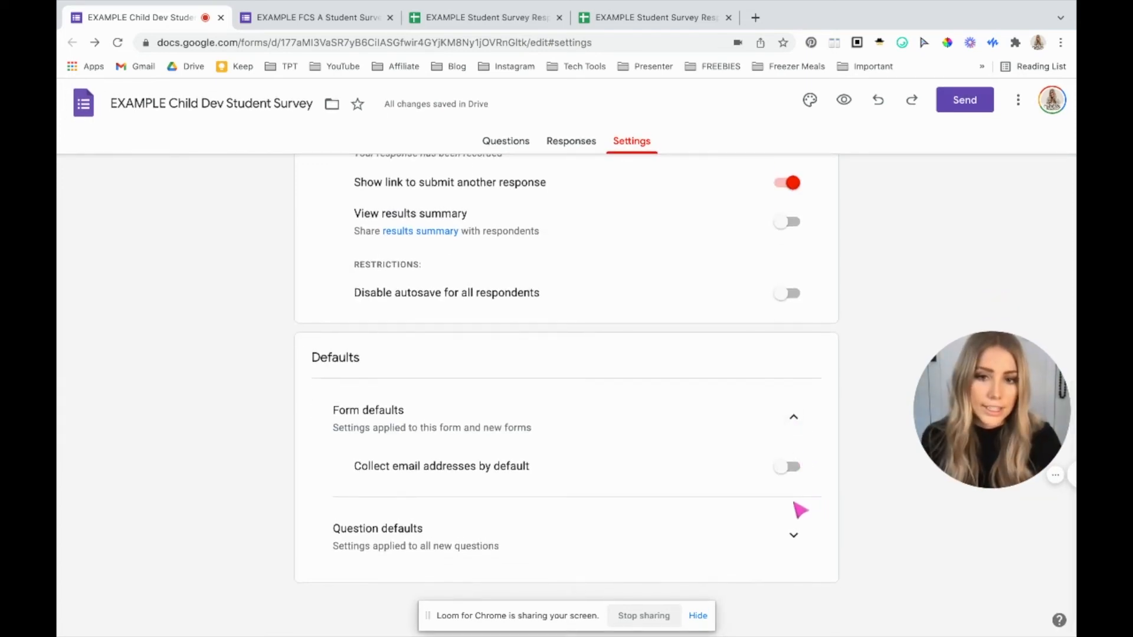
{"action": "mouse_move", "coordinate": [531, 483]}
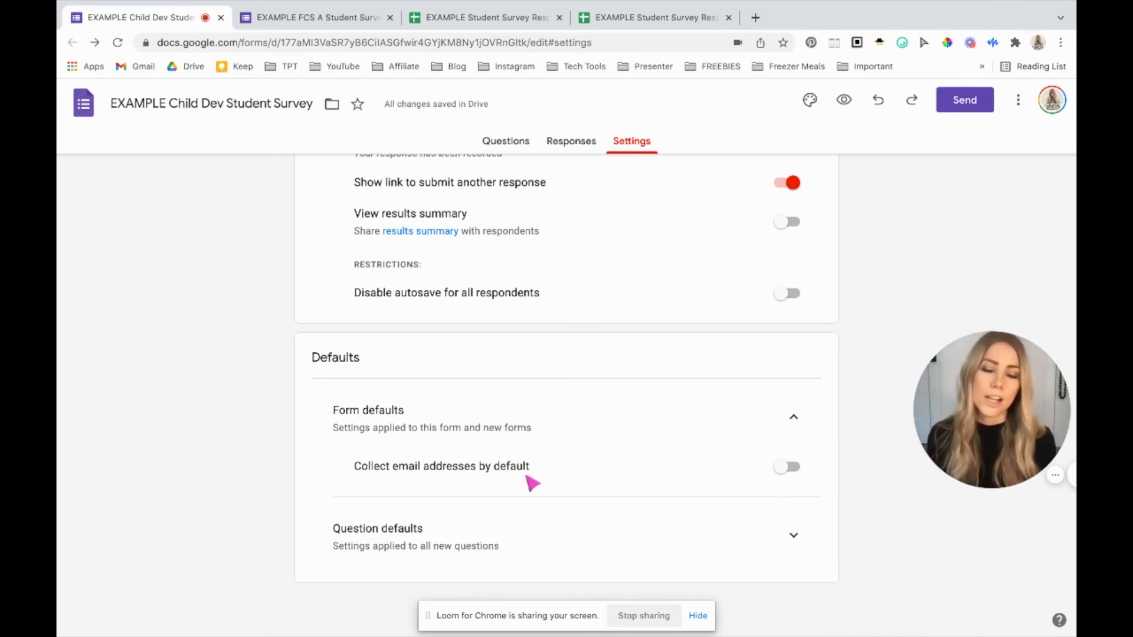
{"action": "mouse_move", "coordinate": [773, 445]}
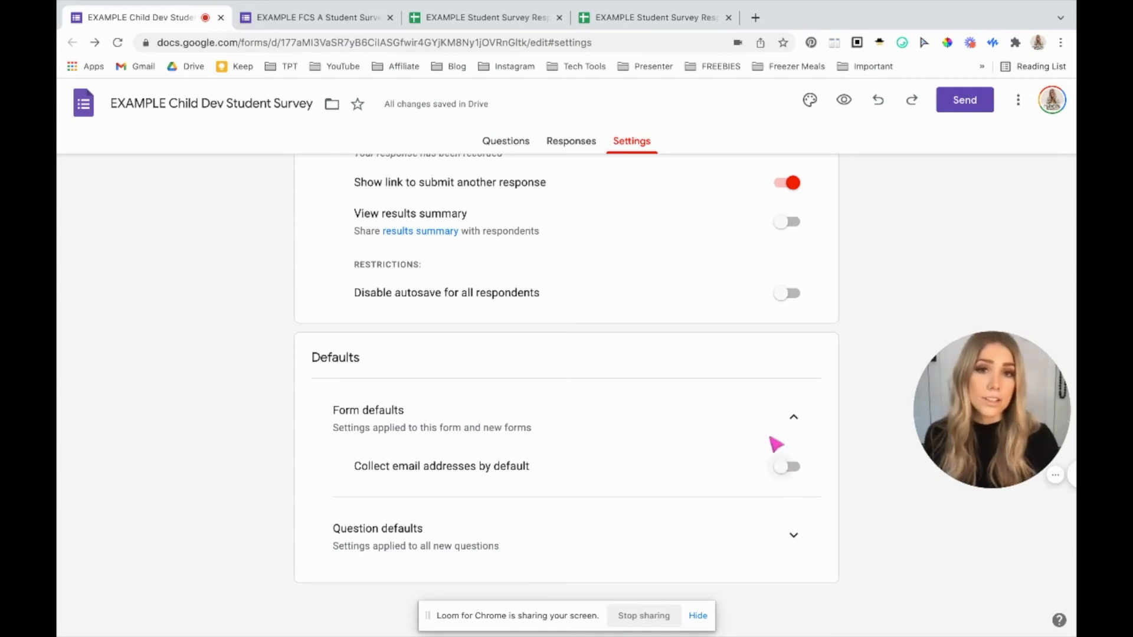
{"action": "mouse_move", "coordinate": [643, 387]}
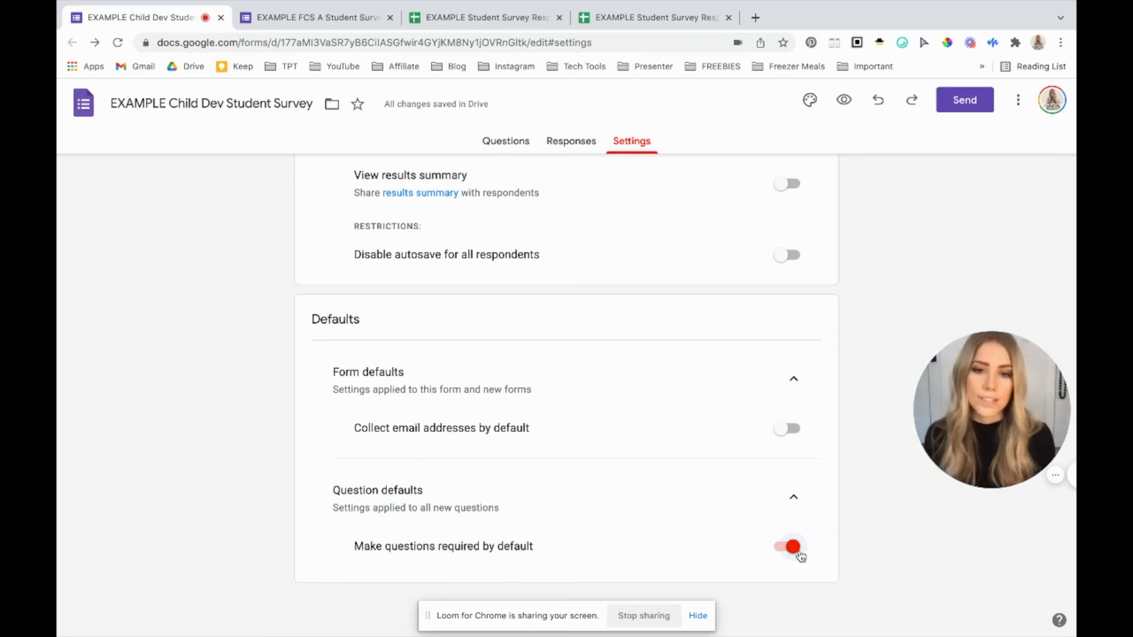
{"action": "left_click", "coordinate": [786, 547]}
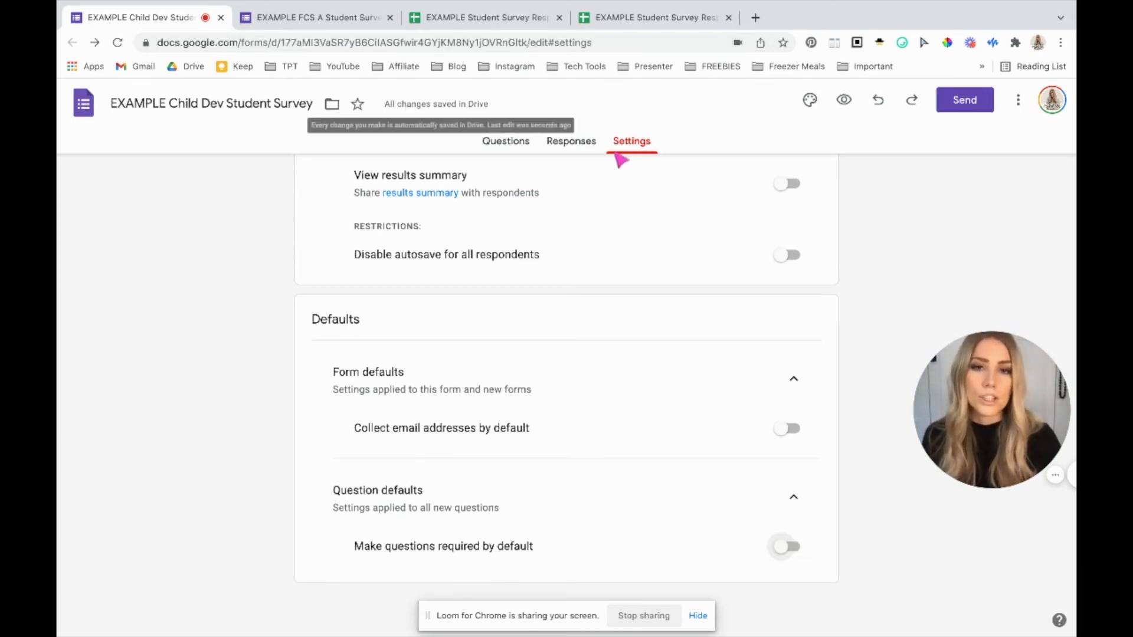
- Return to Questions and select the 'FIRST Name:' question for editing
{"action": "left_click", "coordinate": [505, 141]}
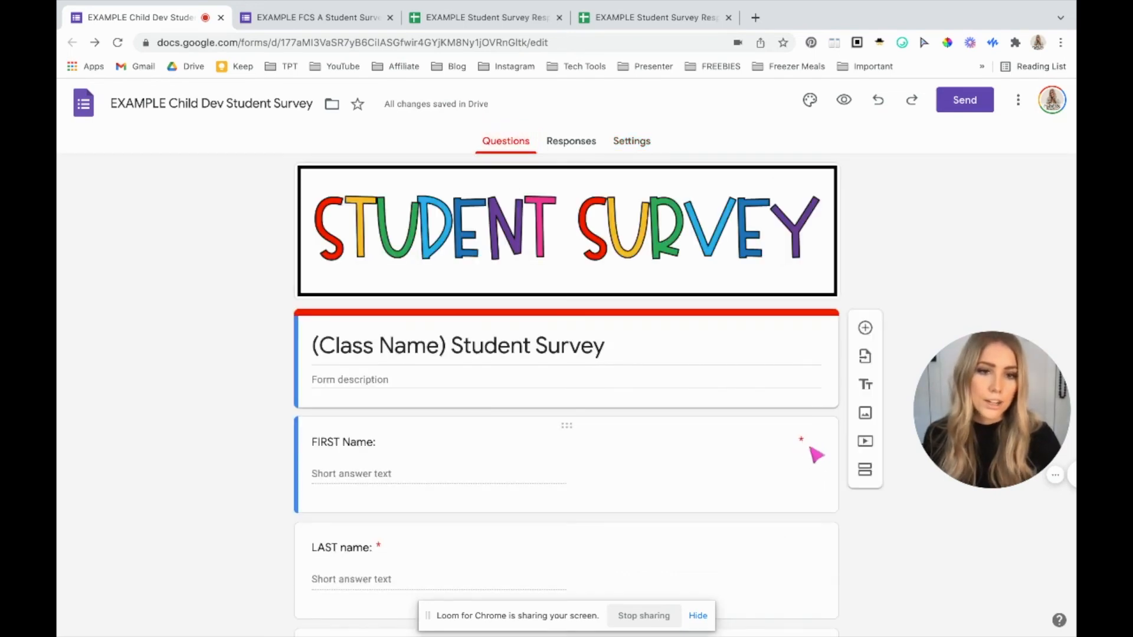
{"action": "left_click", "coordinate": [342, 441]}
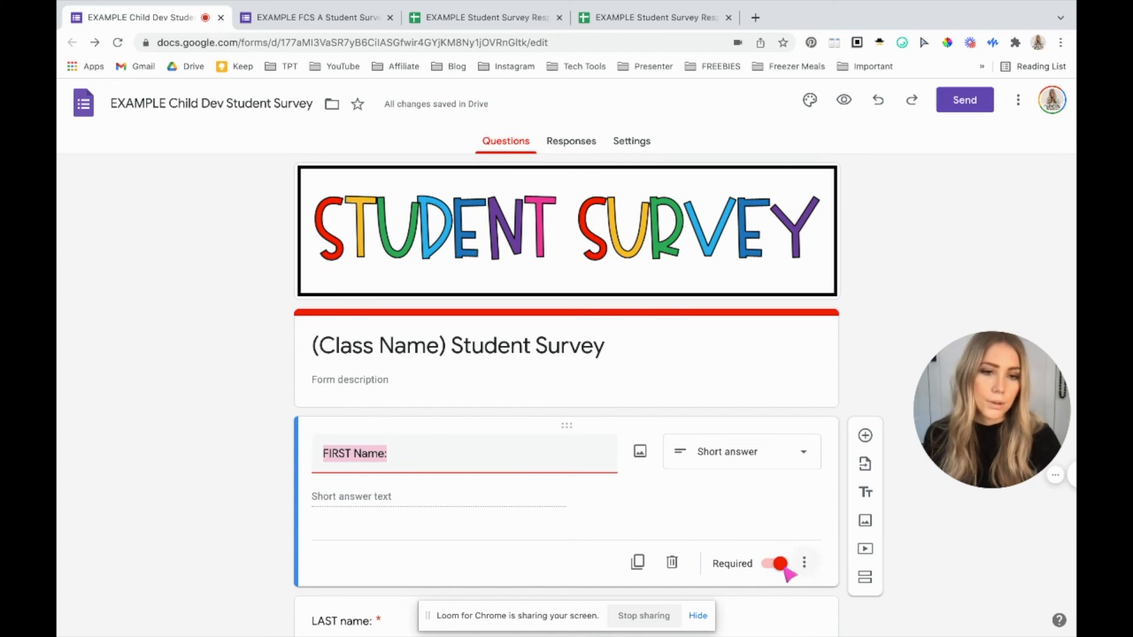
{"action": "mouse_move", "coordinate": [680, 568]}
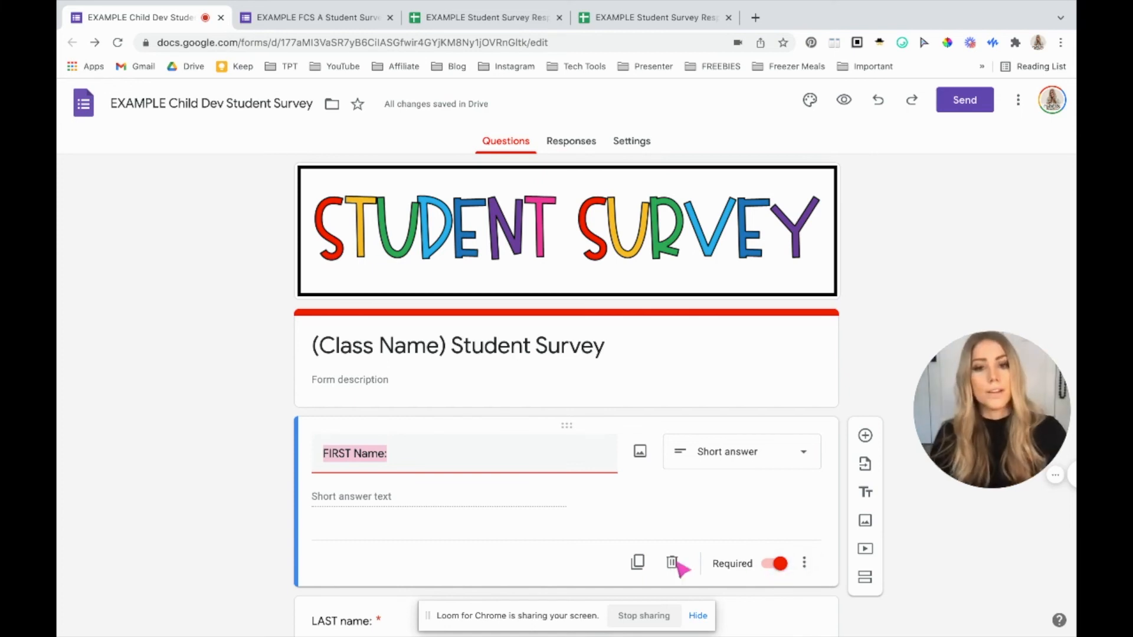
{"action": "mouse_move", "coordinate": [637, 561]}
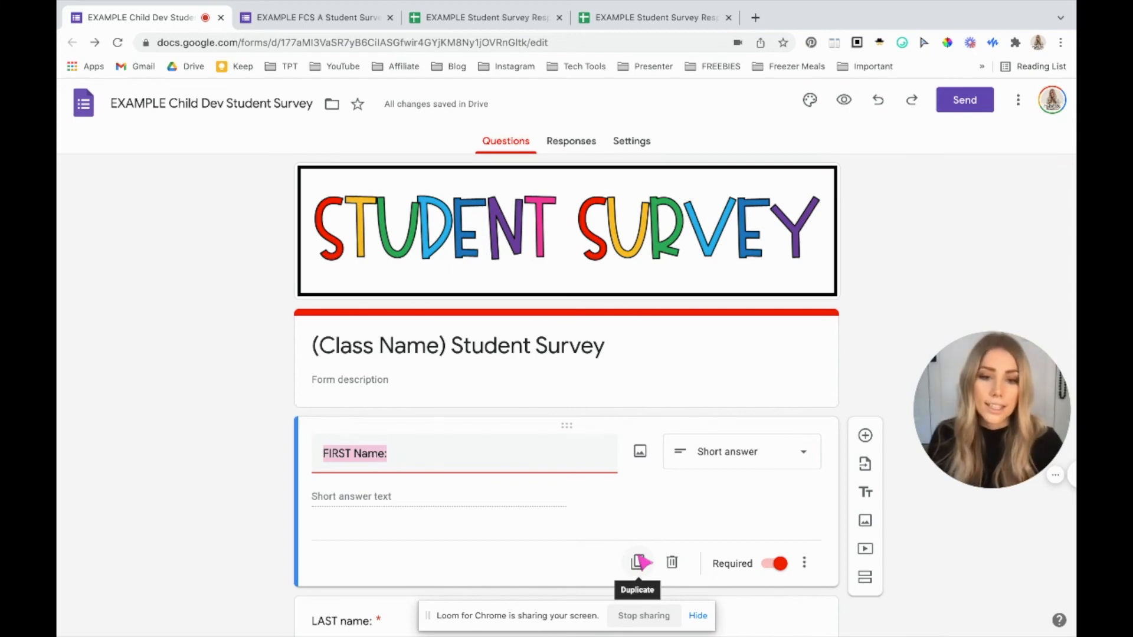
{"action": "mouse_move", "coordinate": [654, 483]}
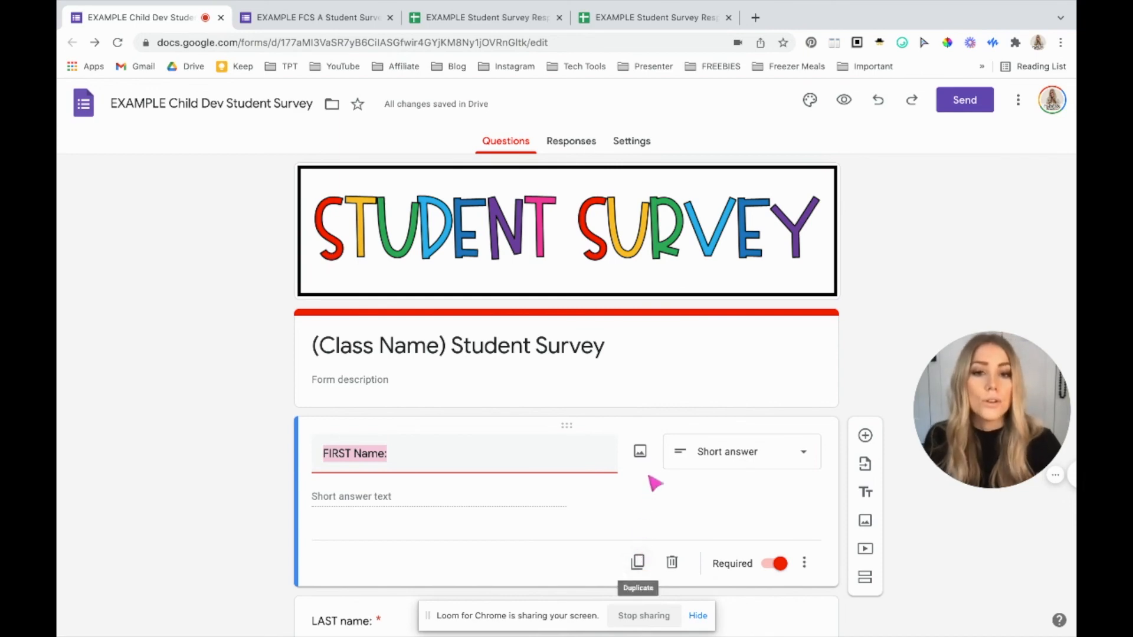
{"action": "mouse_move", "coordinate": [643, 454]}
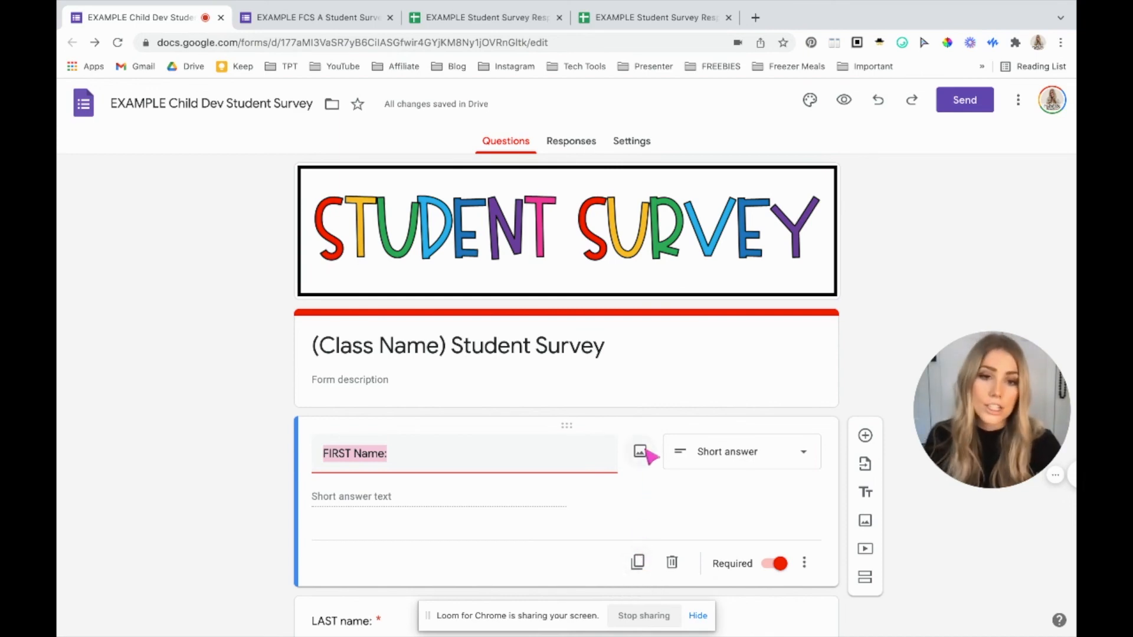
- Check the Child Dev survey's Responses summary and return to its Questions view
{"action": "left_click", "coordinate": [570, 140]}
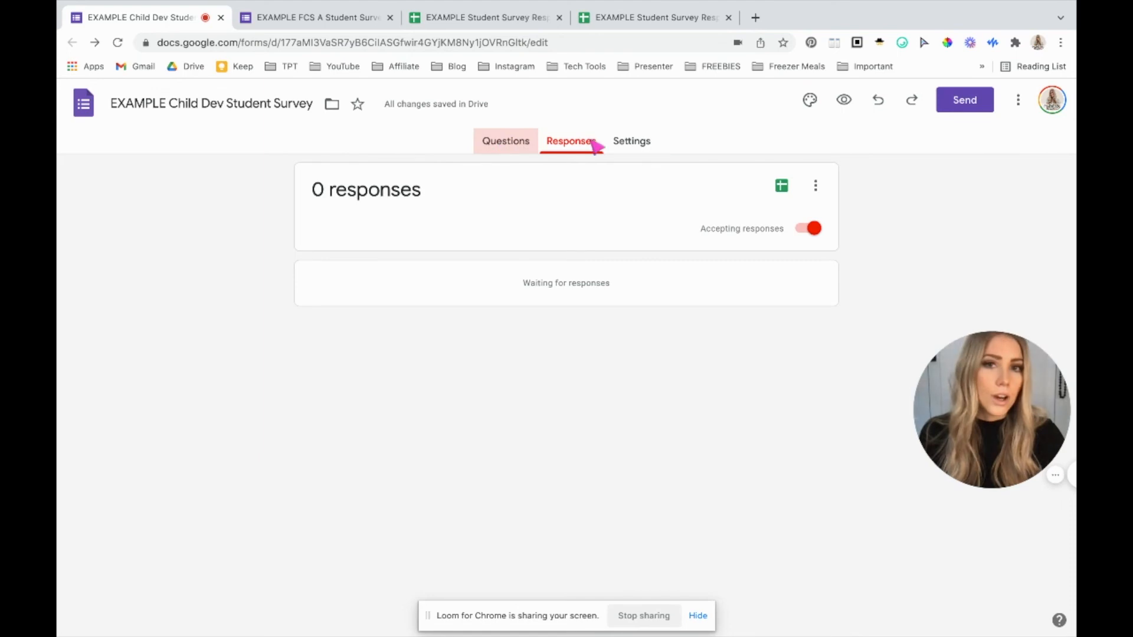
{"action": "left_click", "coordinate": [809, 99]}
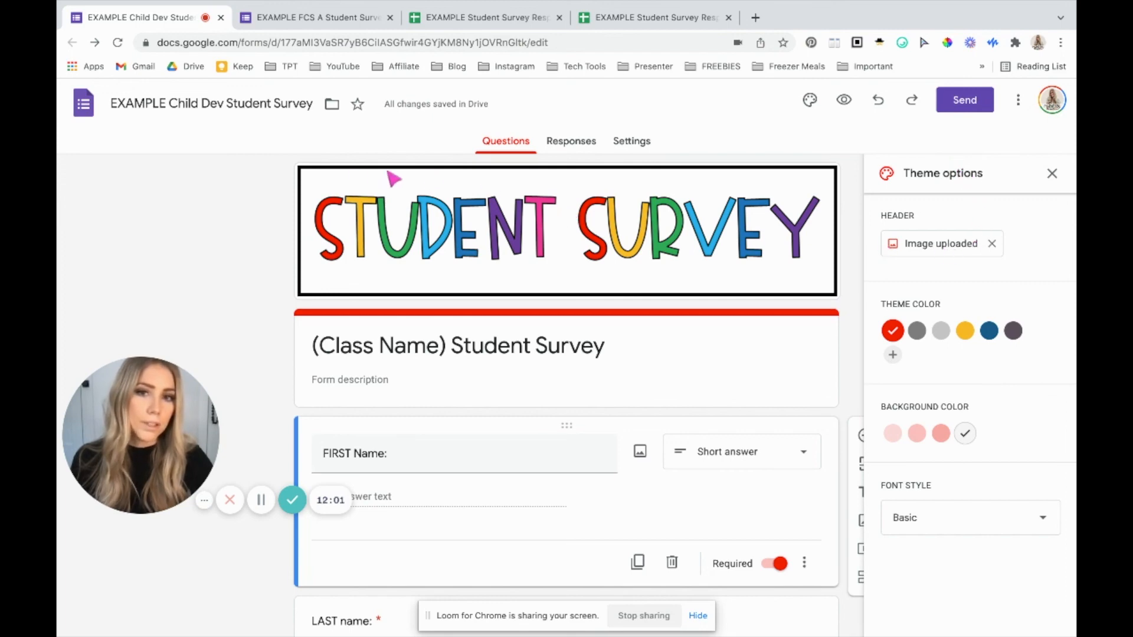
{"action": "mouse_move", "coordinate": [725, 284]}
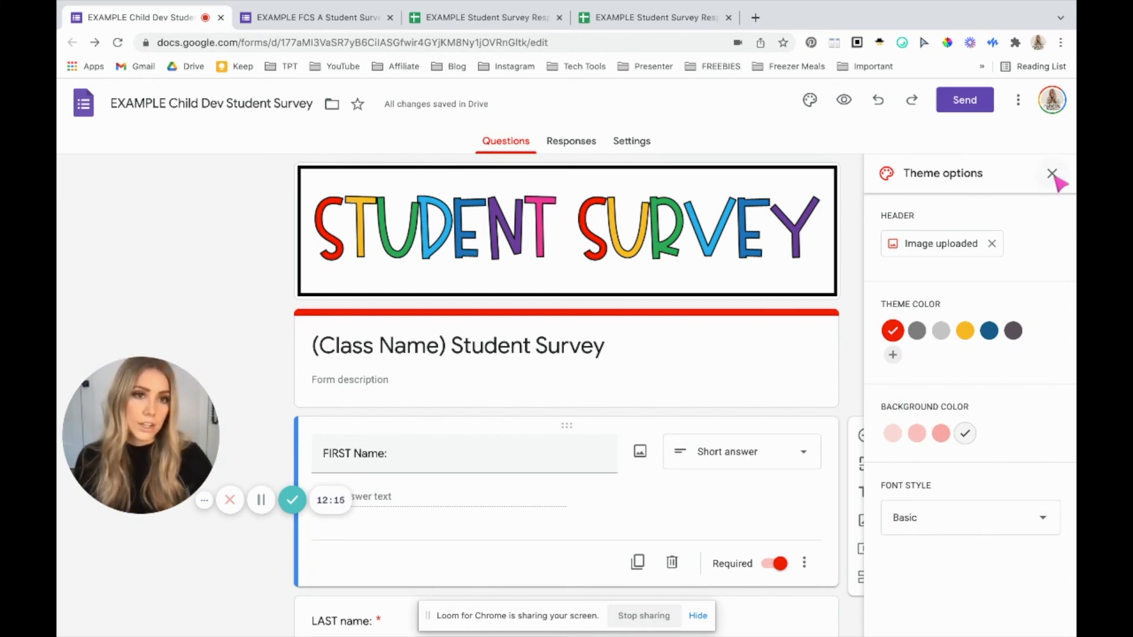
- Preview the Child Dev survey as students see it, then return to the editor
{"action": "left_click", "coordinate": [1051, 174]}
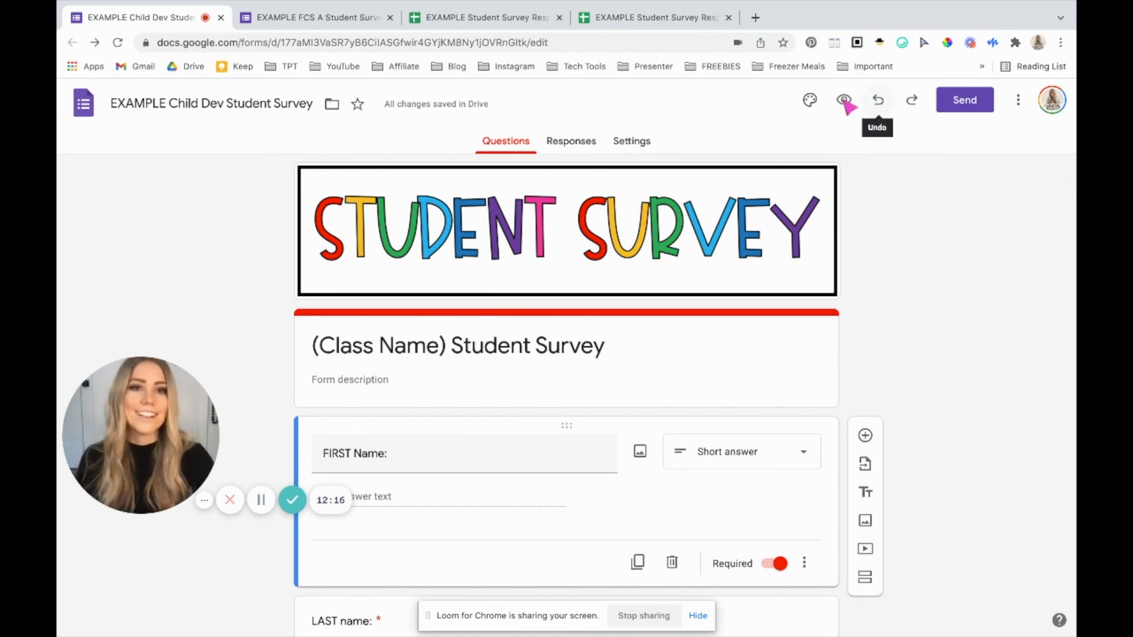
{"action": "mouse_move", "coordinate": [843, 100]}
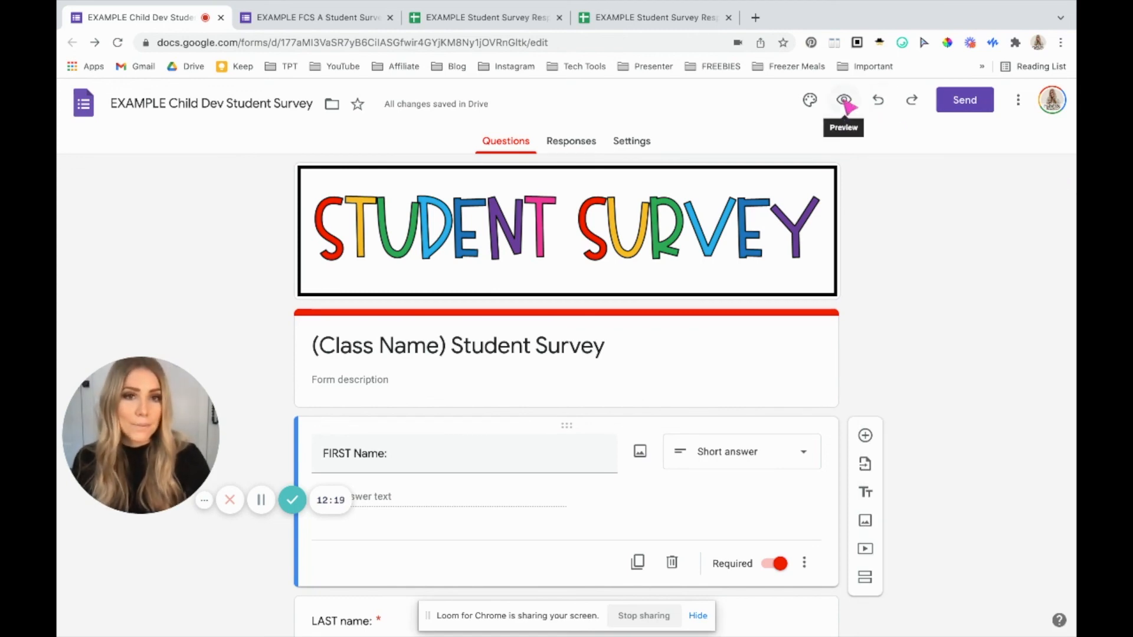
{"action": "left_click", "coordinate": [842, 99]}
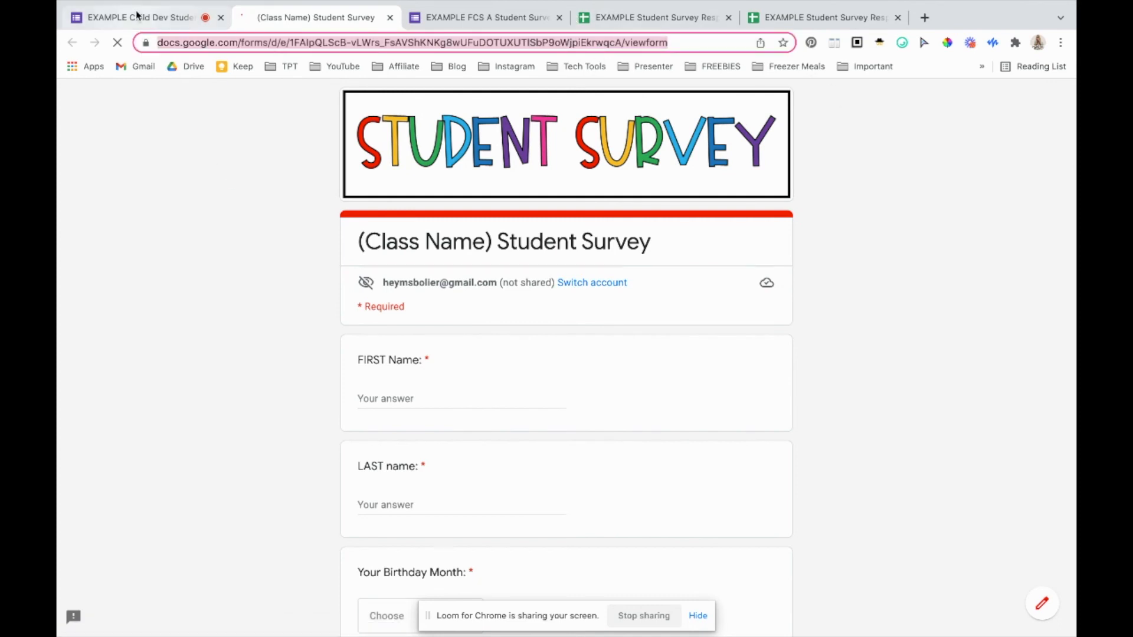
{"action": "left_click", "coordinate": [141, 16]}
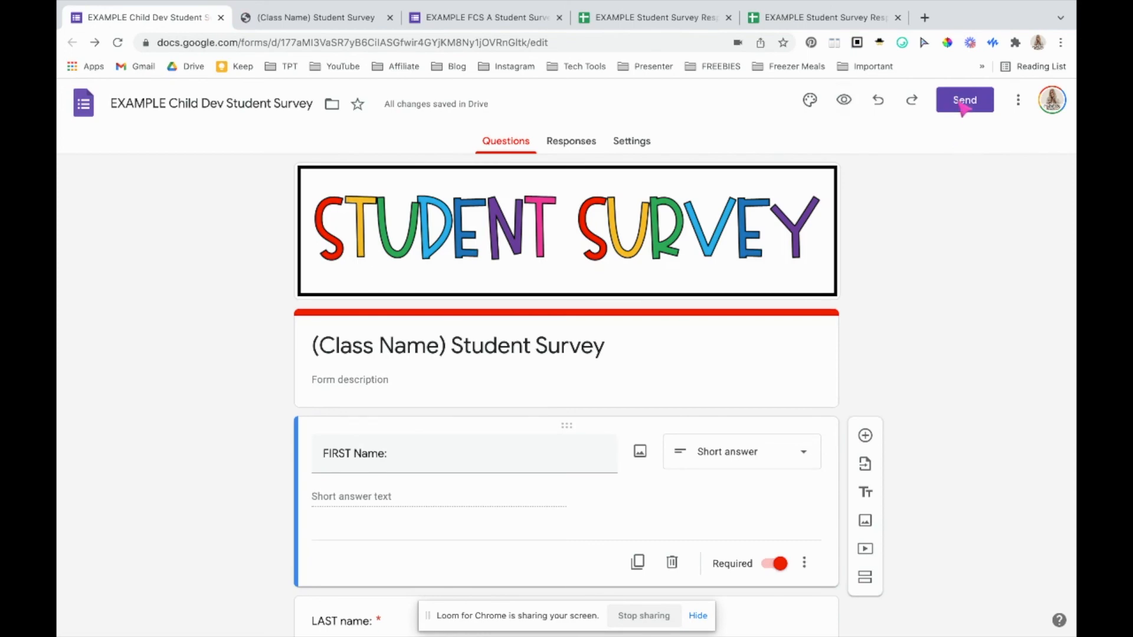
- Bring up the Send dialog on its shareable-link option
{"action": "left_click", "coordinate": [964, 99]}
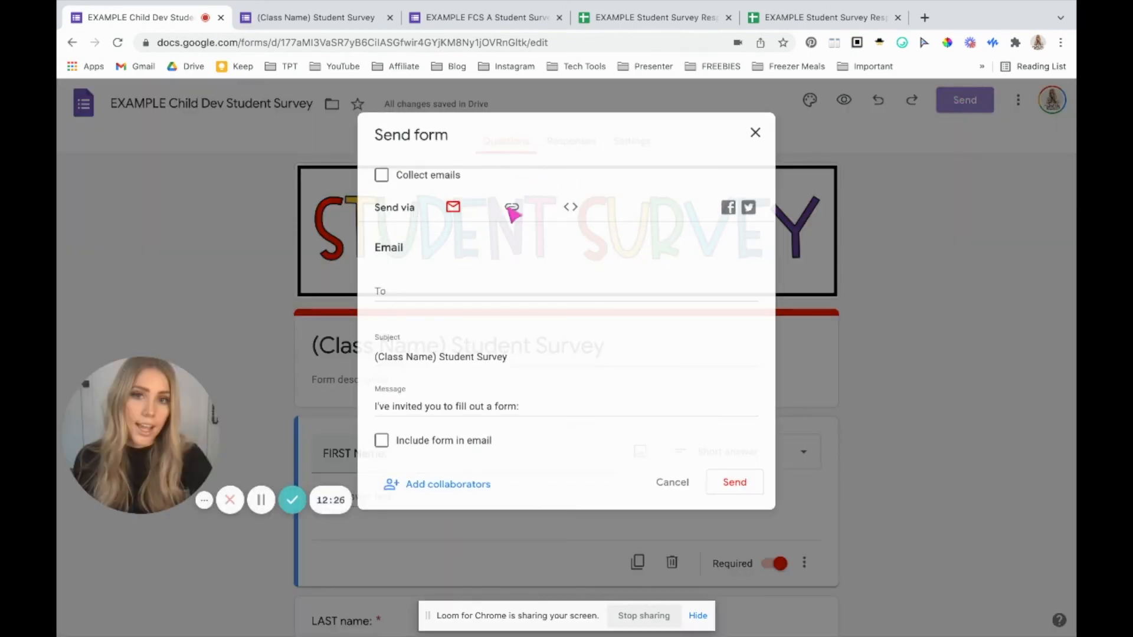
{"action": "left_click", "coordinate": [511, 206]}
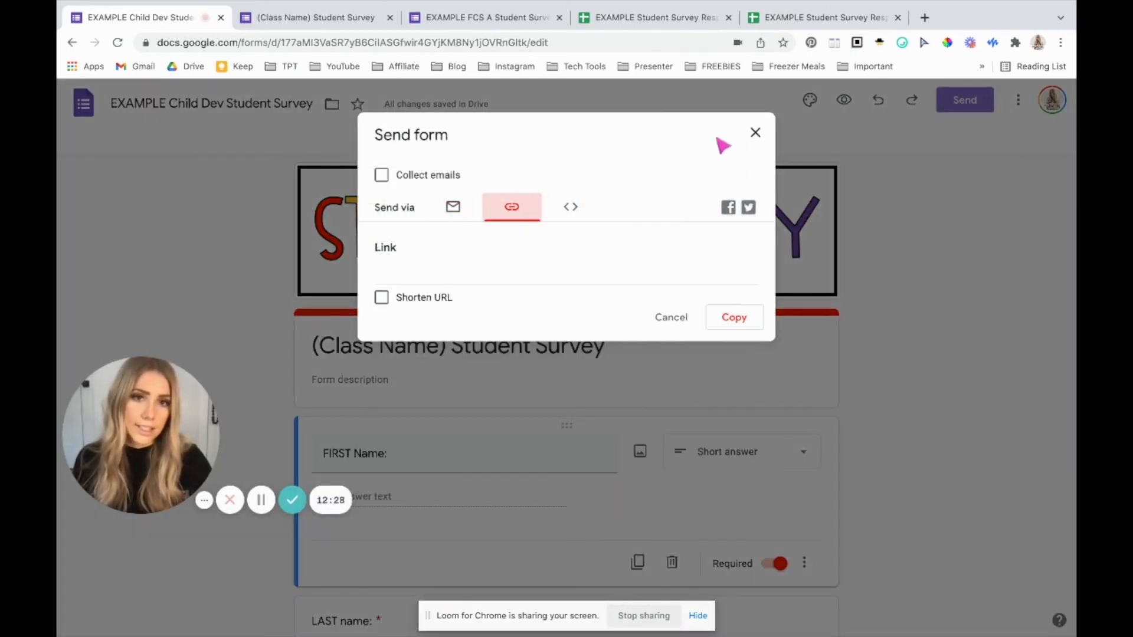